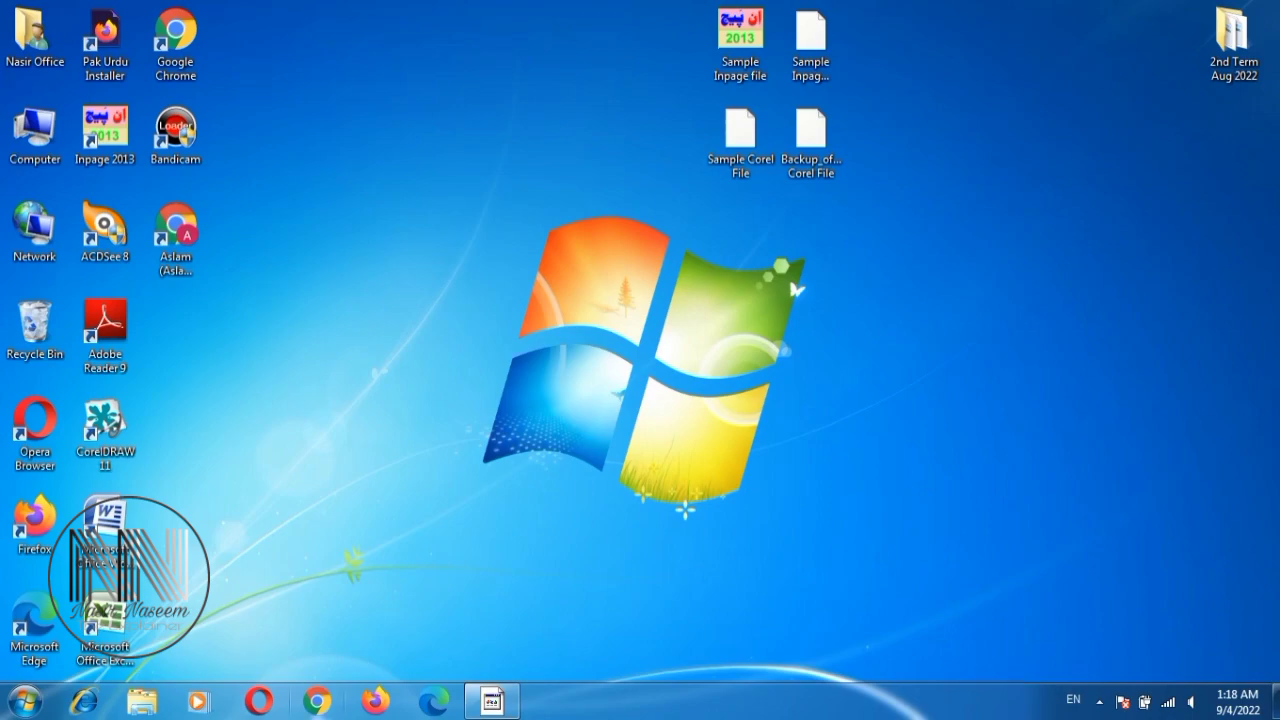
- Launch Google Chrome and open Gmail from the 'Gmail - Google' search result
{"action": "double_click", "coordinate": [174, 30]}
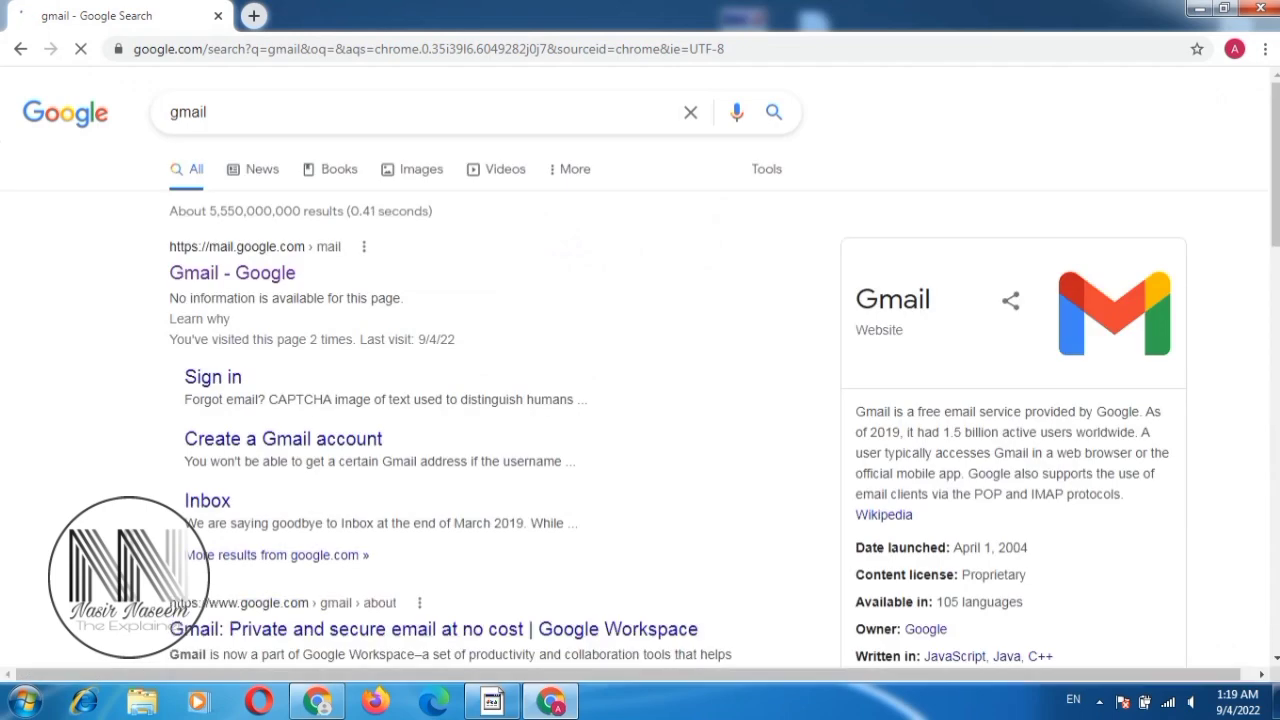
{"action": "left_click", "coordinate": [232, 272]}
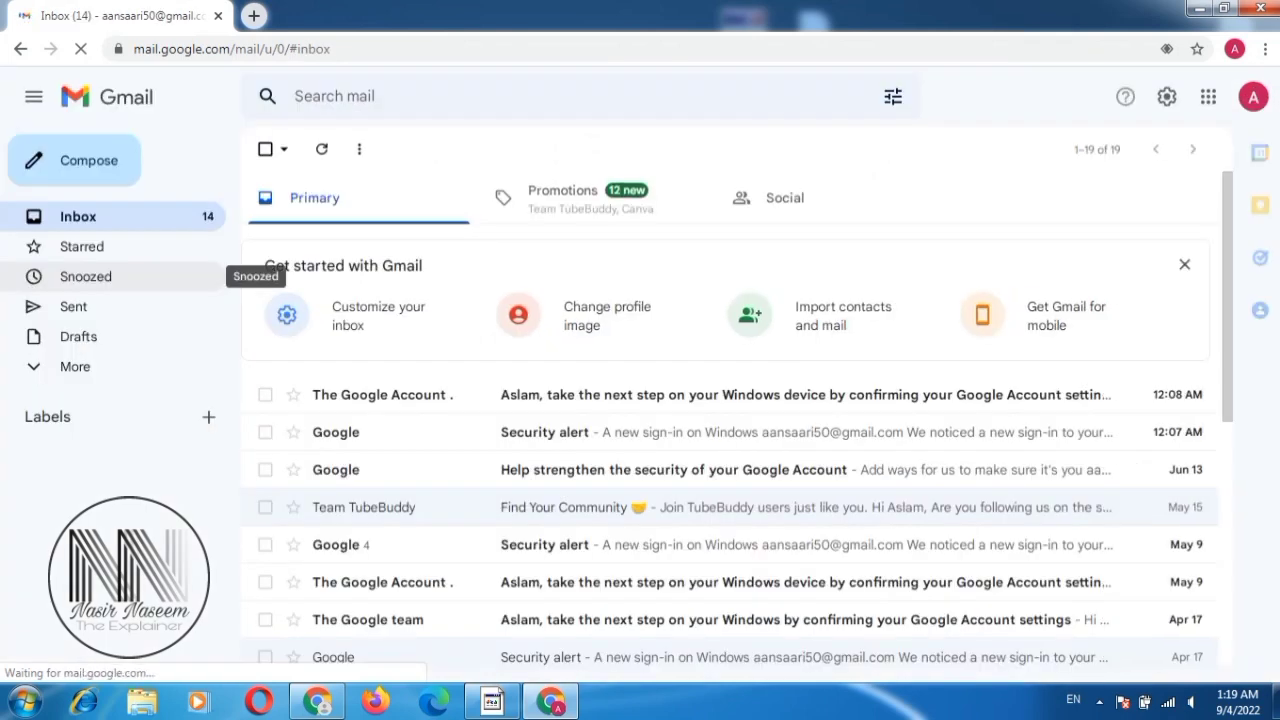
- Compose a message to the suggested 'nasi' contact with the subject 'sample mail'
{"action": "left_click", "coordinate": [74, 160]}
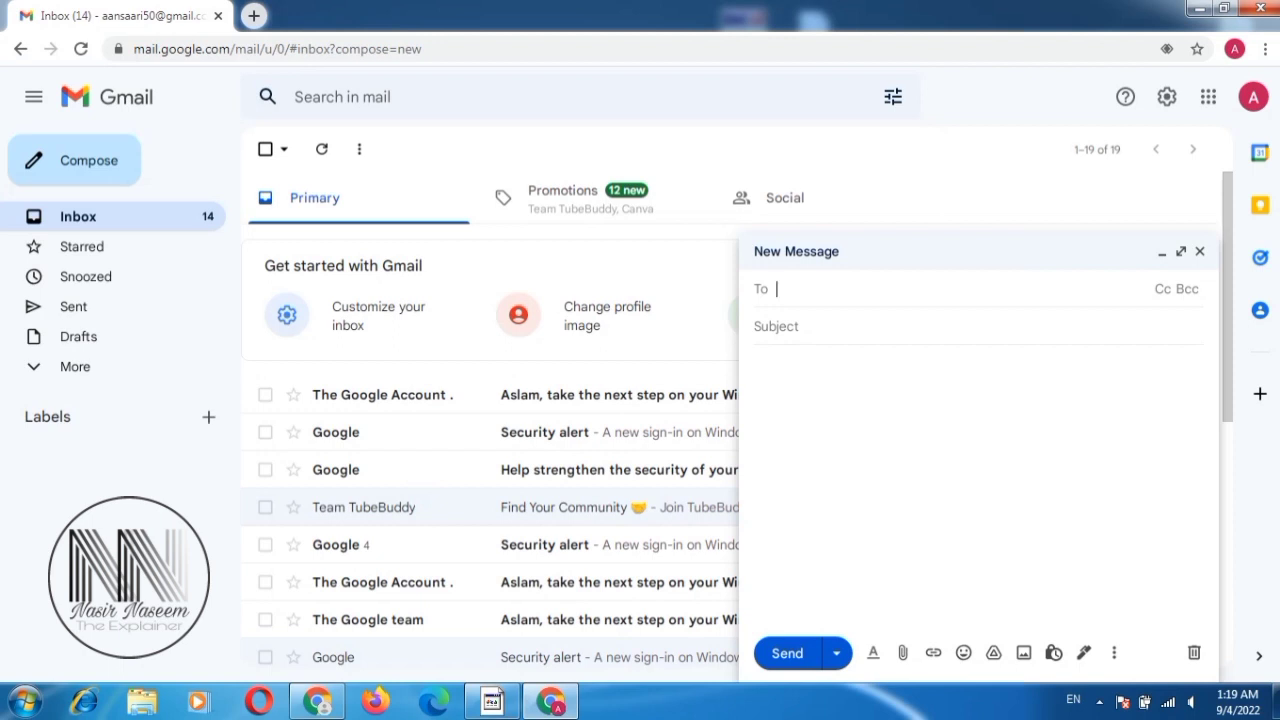
{"action": "type", "text": "nasi"}
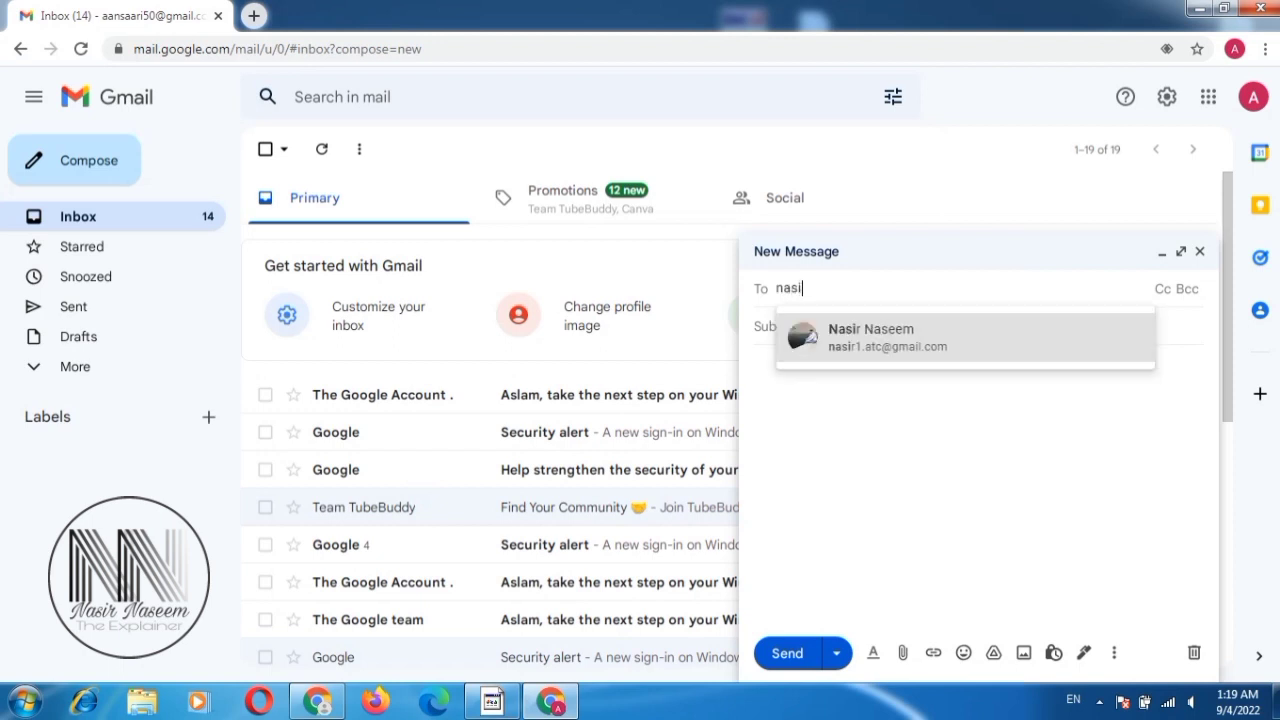
{"action": "left_click", "coordinate": [870, 337]}
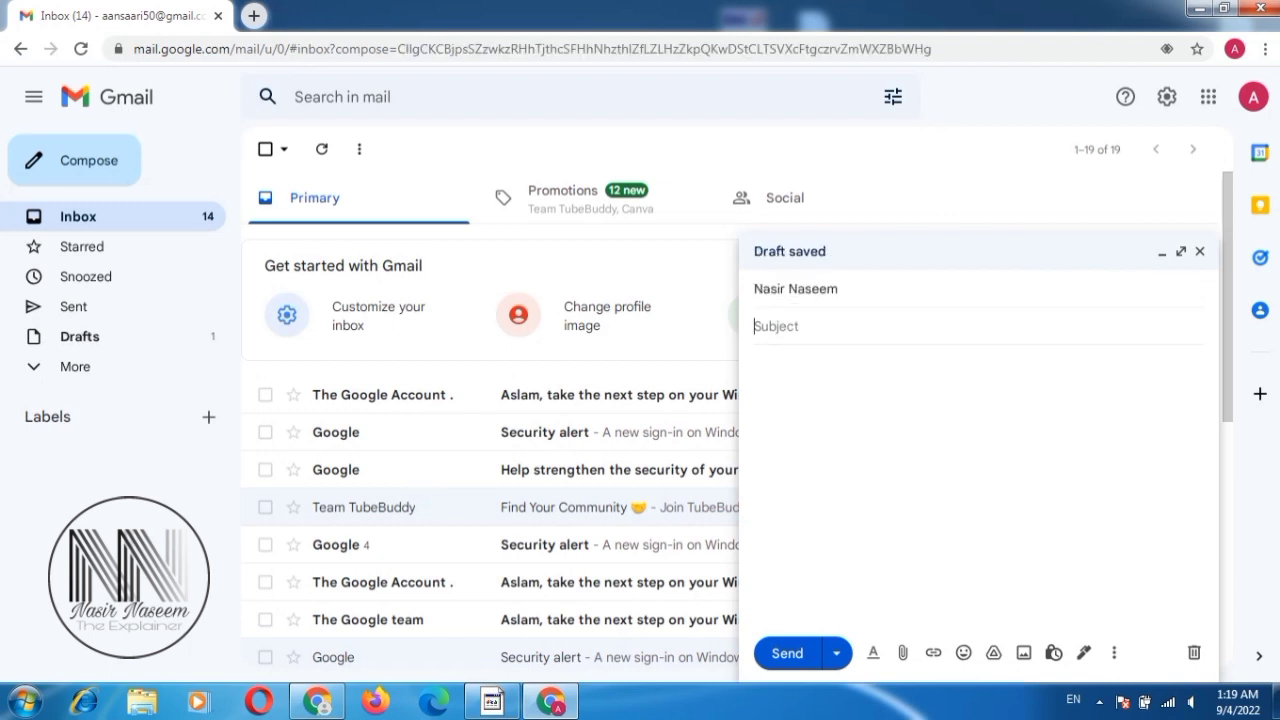
{"action": "type", "text": "sample mail"}
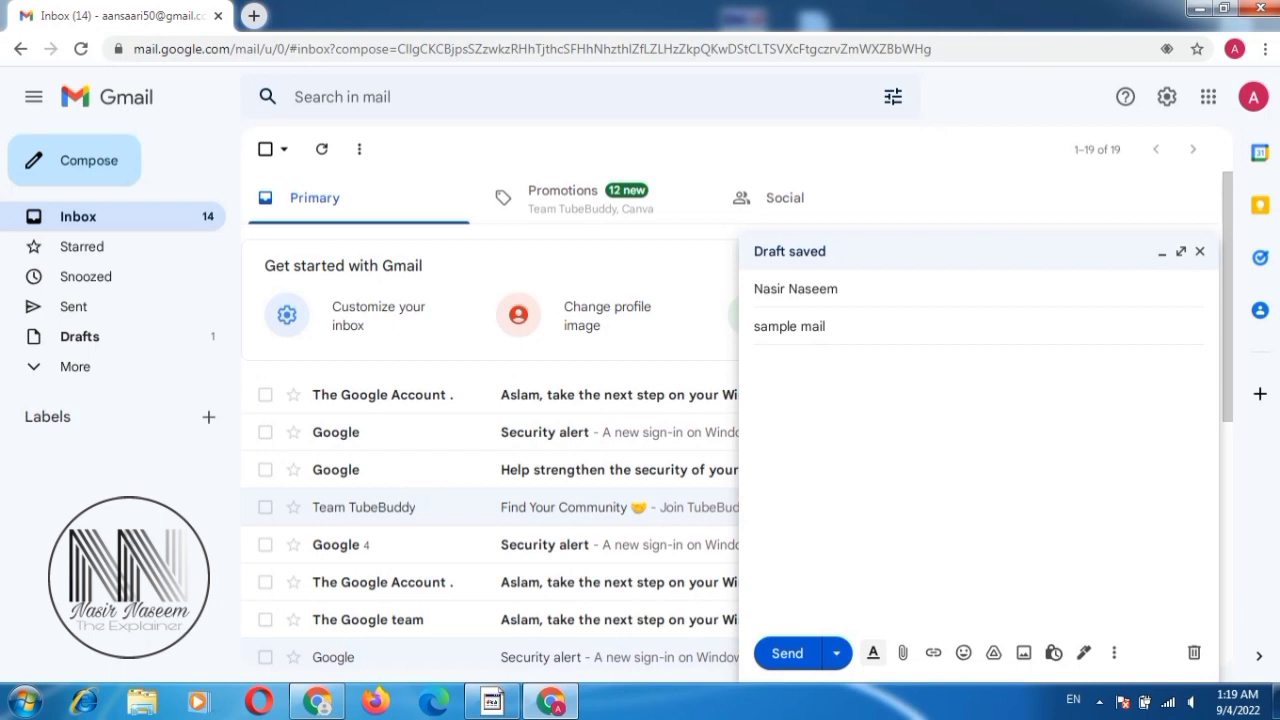
{"action": "mouse_move", "coordinate": [903, 652]}
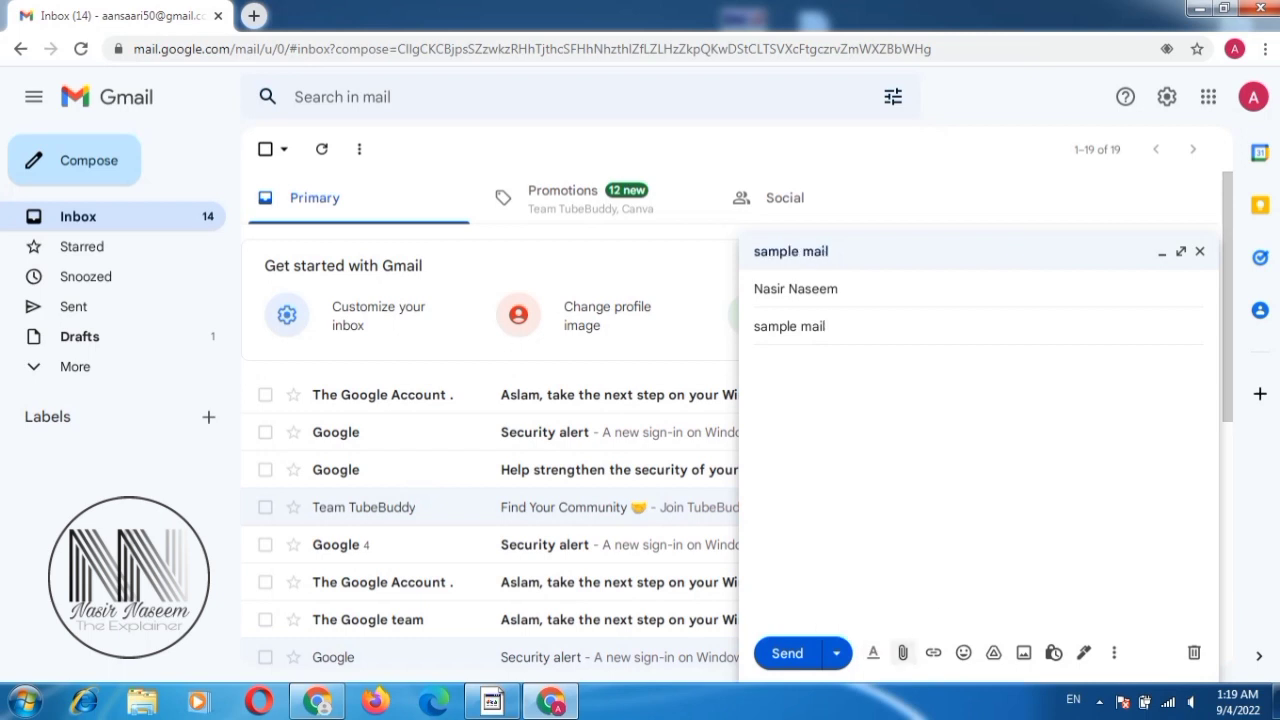
{"action": "mouse_move", "coordinate": [902, 652]}
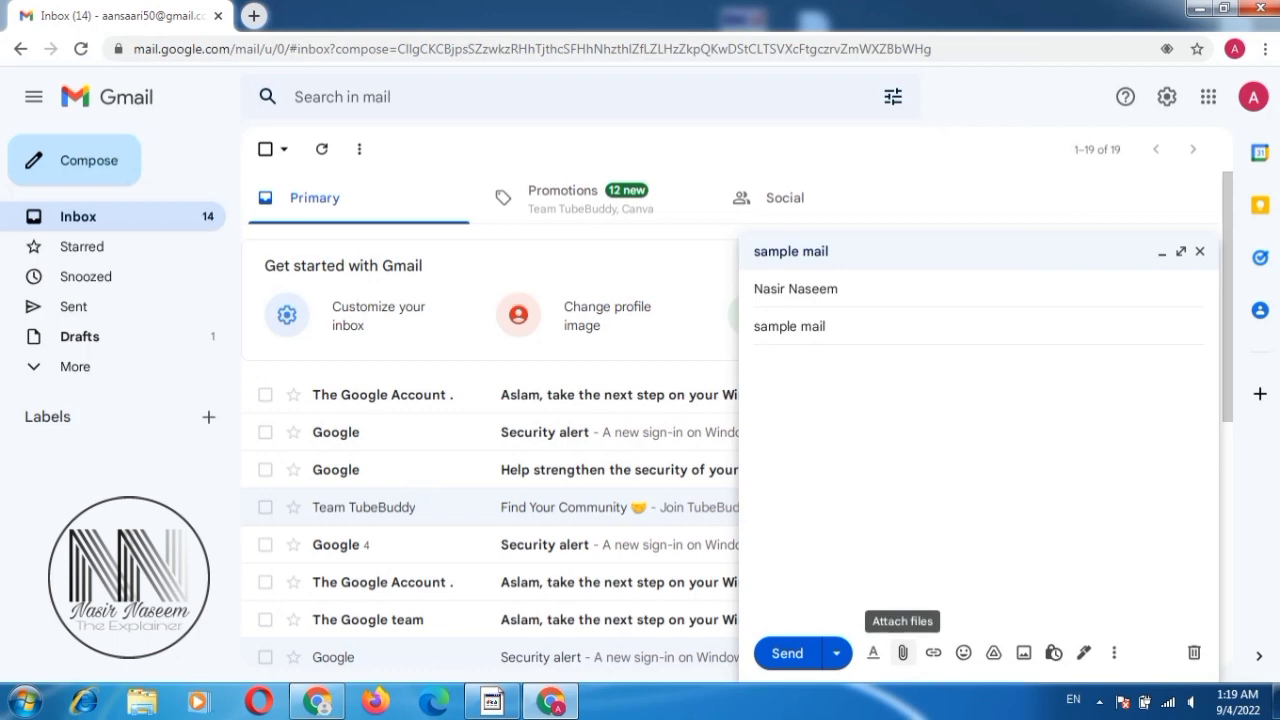
- Attach the 1 English A+B 20.08.2021 document to the draft
{"action": "left_click", "coordinate": [902, 652]}
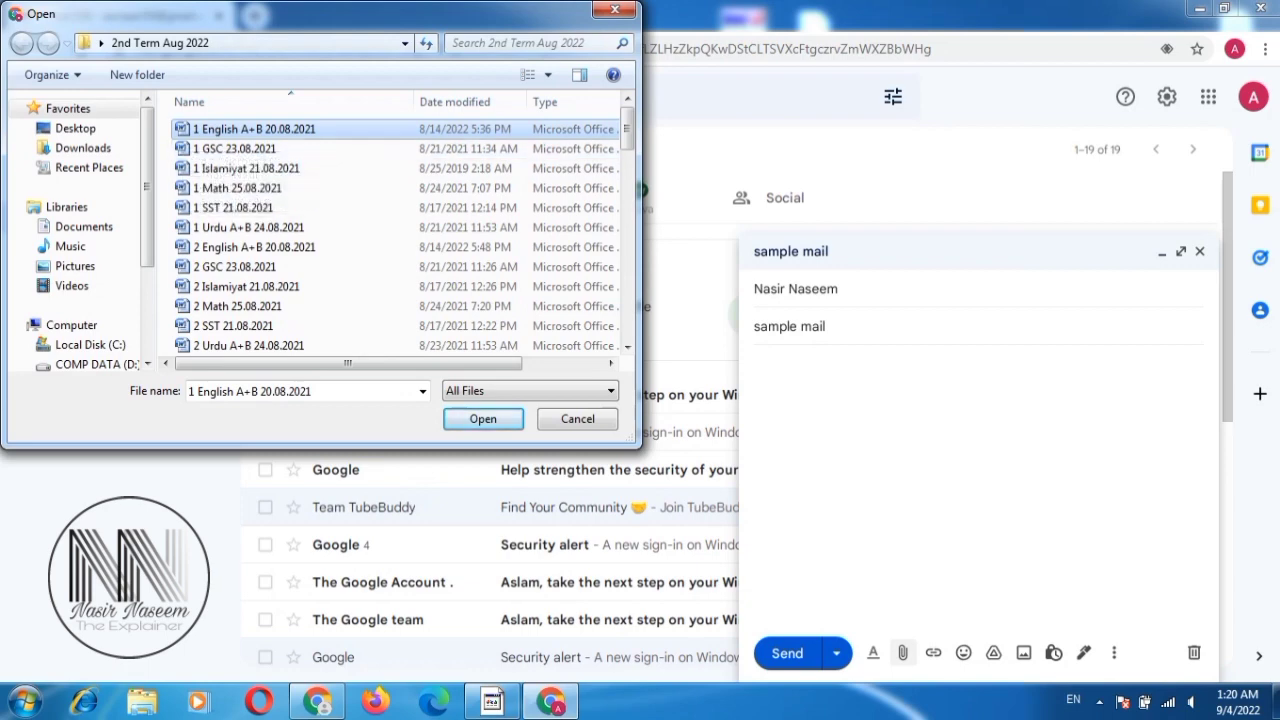
{"action": "mouse_move", "coordinate": [260, 128]}
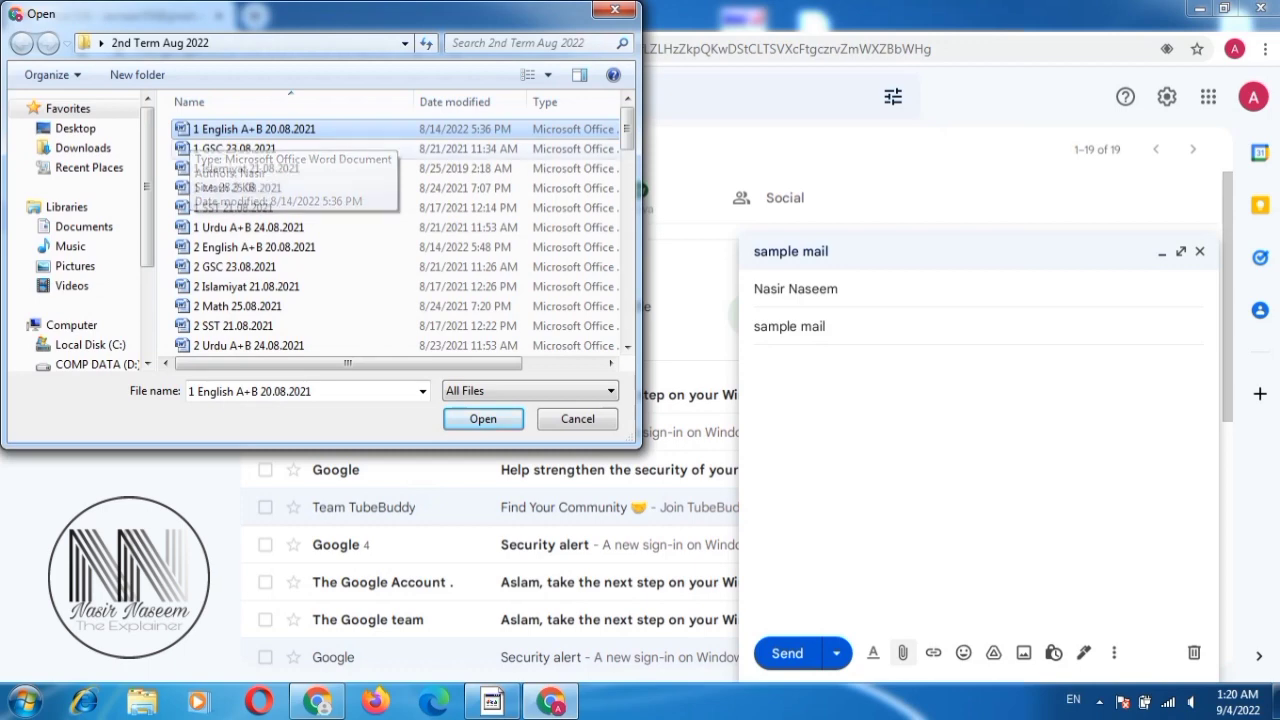
{"action": "left_click", "coordinate": [236, 148]}
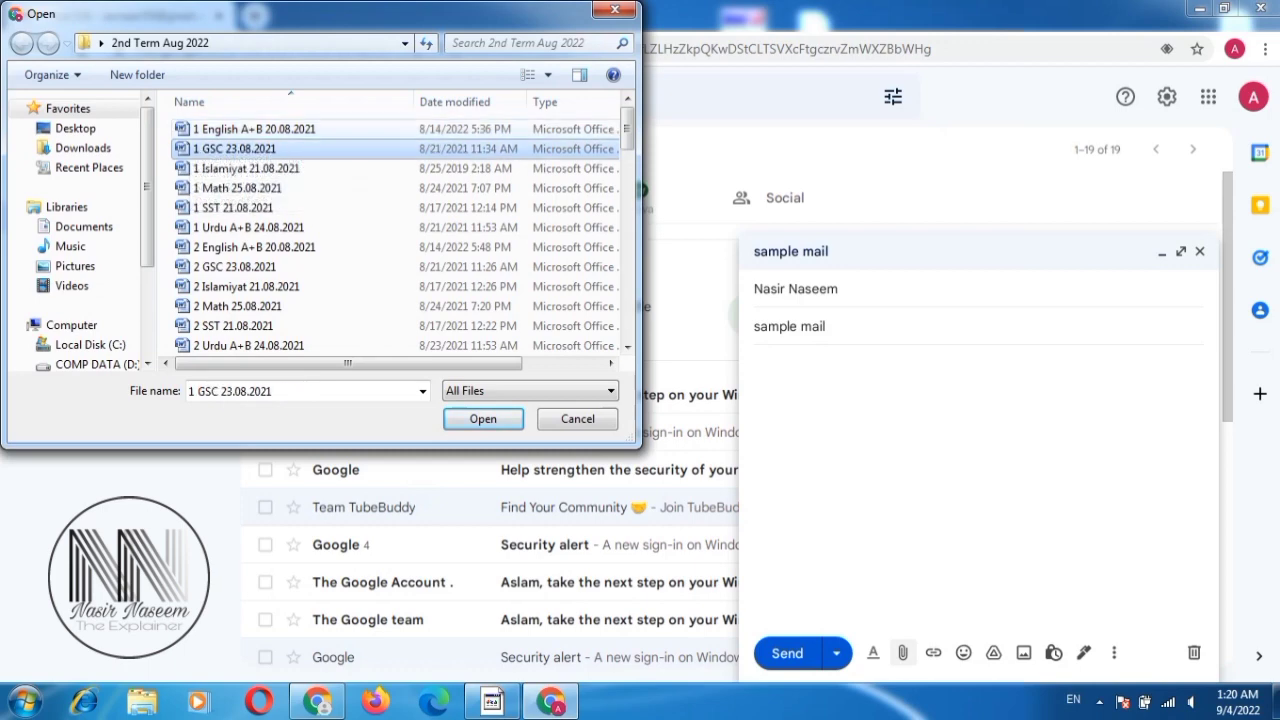
{"action": "mouse_move", "coordinate": [240, 148]}
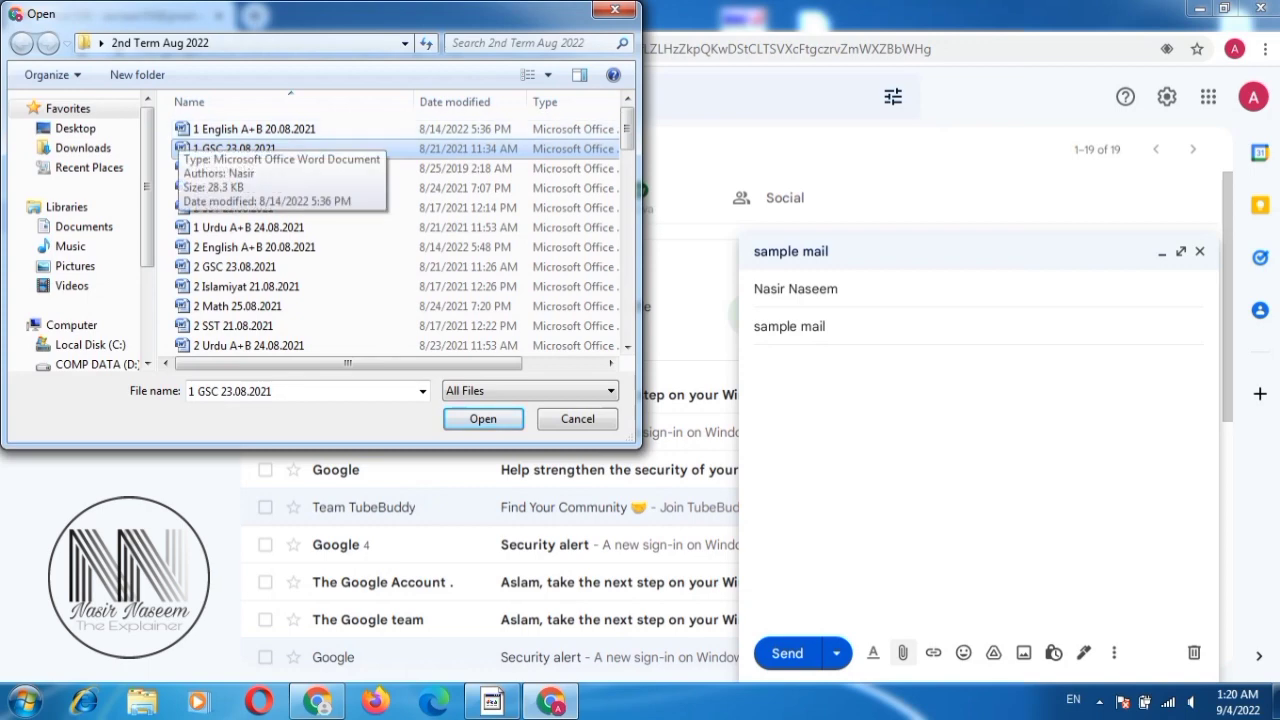
{"action": "left_click", "coordinate": [260, 168]}
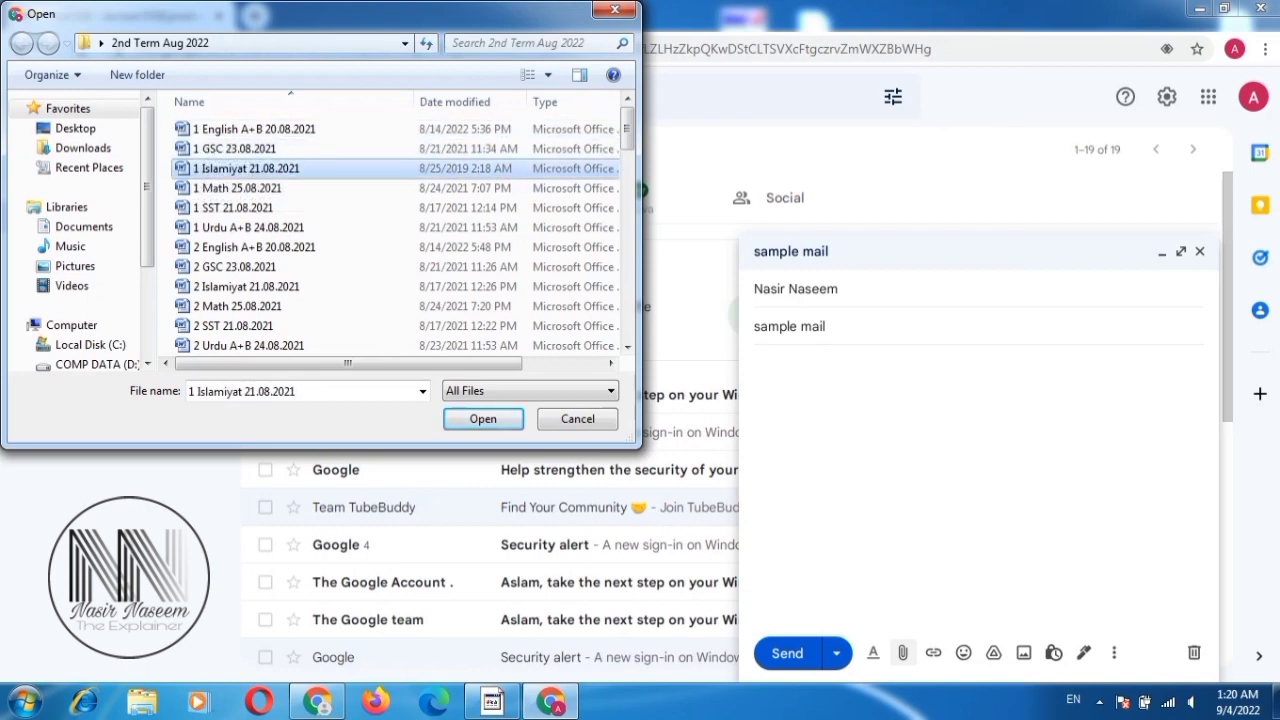
{"action": "left_click", "coordinate": [260, 128]}
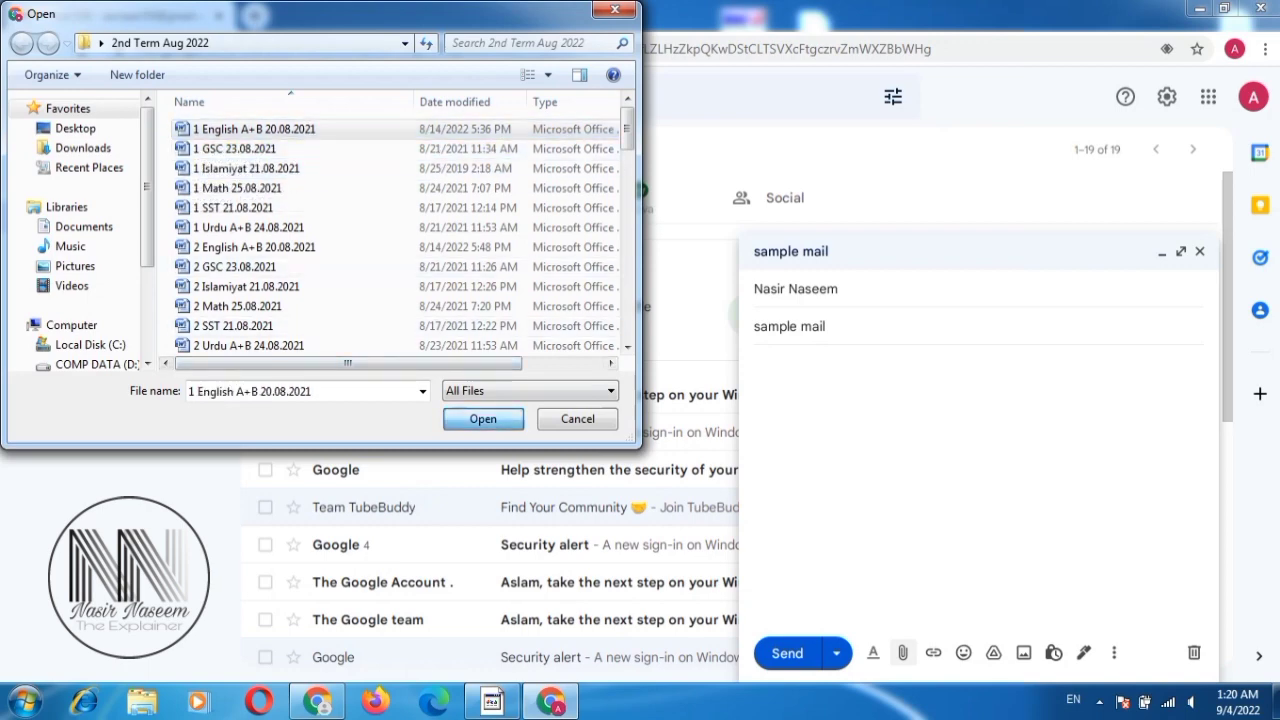
{"action": "left_click", "coordinate": [482, 418]}
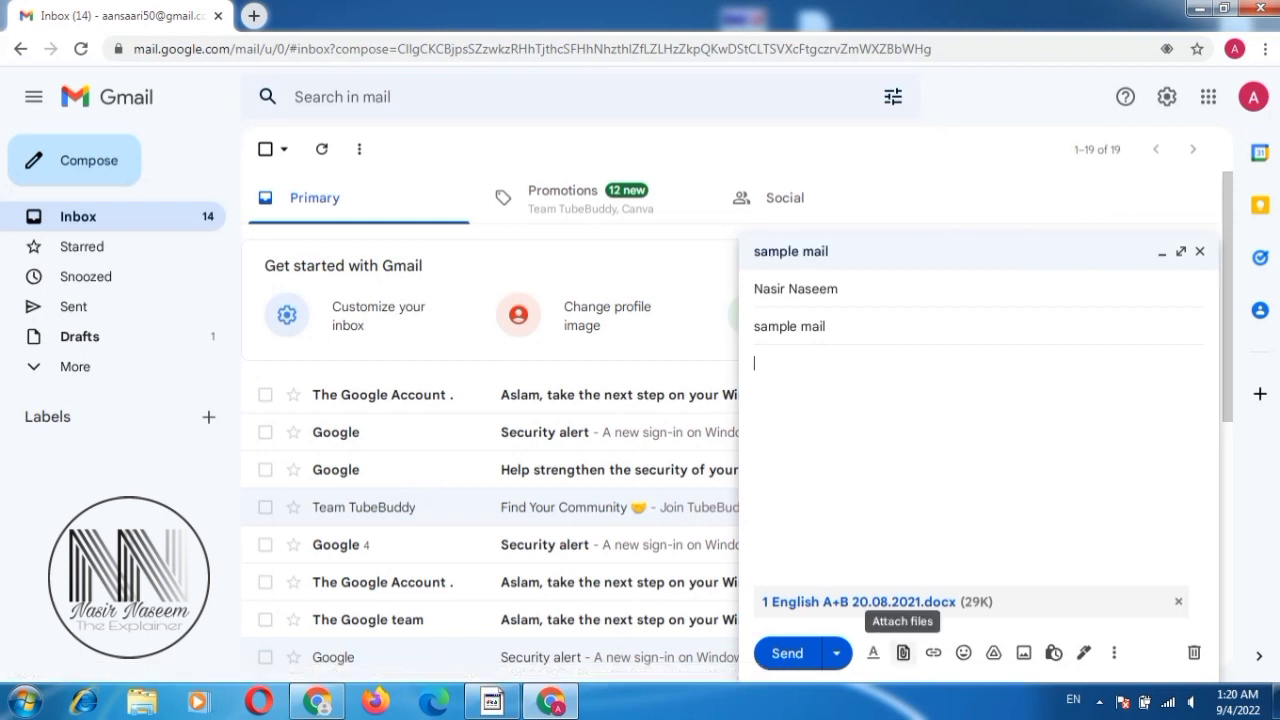
- Attach the 1 Urdu A+B 24.08.2021 document to the draft
{"action": "left_click", "coordinate": [902, 652]}
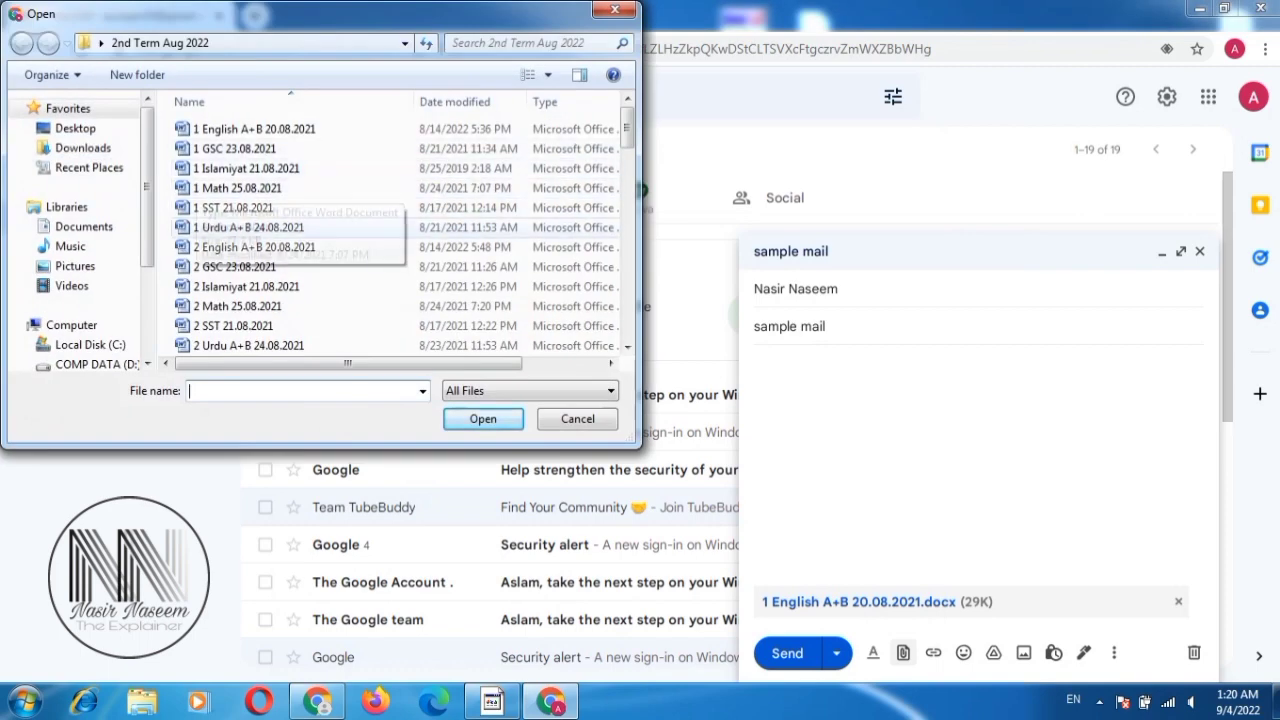
{"action": "left_click", "coordinate": [253, 227]}
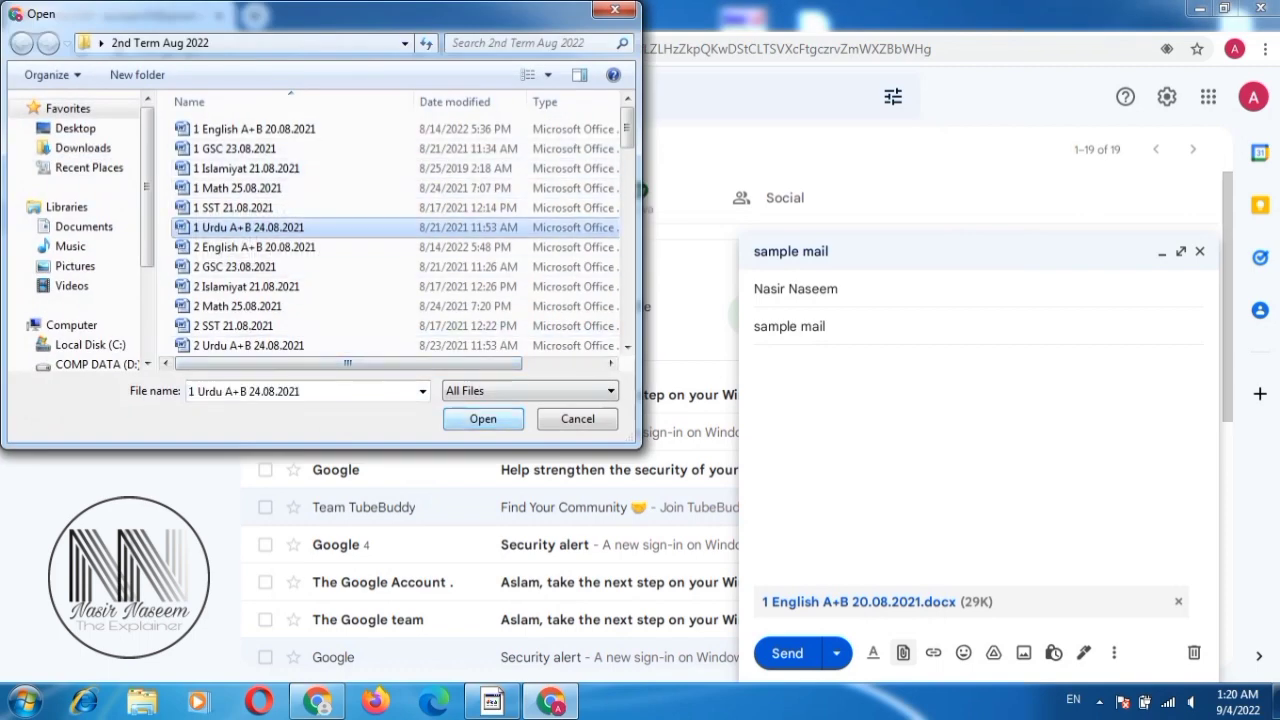
{"action": "left_click", "coordinate": [483, 419]}
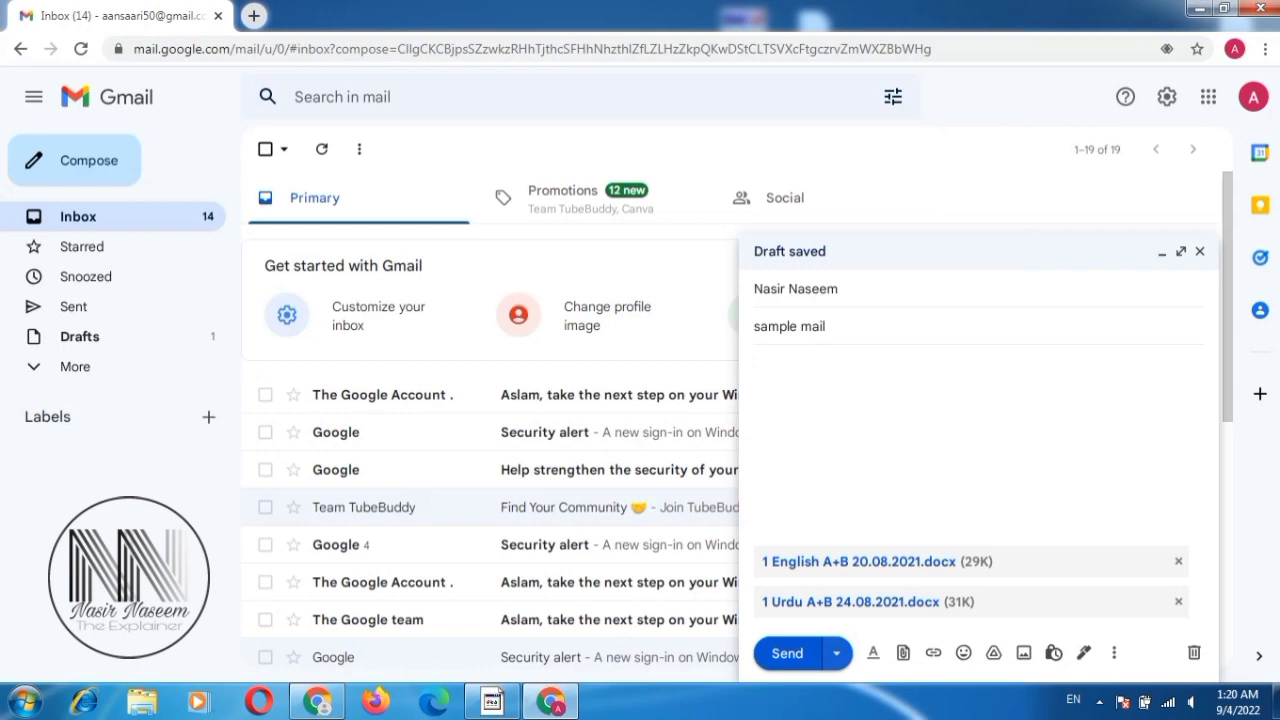
- Attach every selected file from the 2nd Term Aug 2022 folder to the draft
{"action": "left_click", "coordinate": [903, 652]}
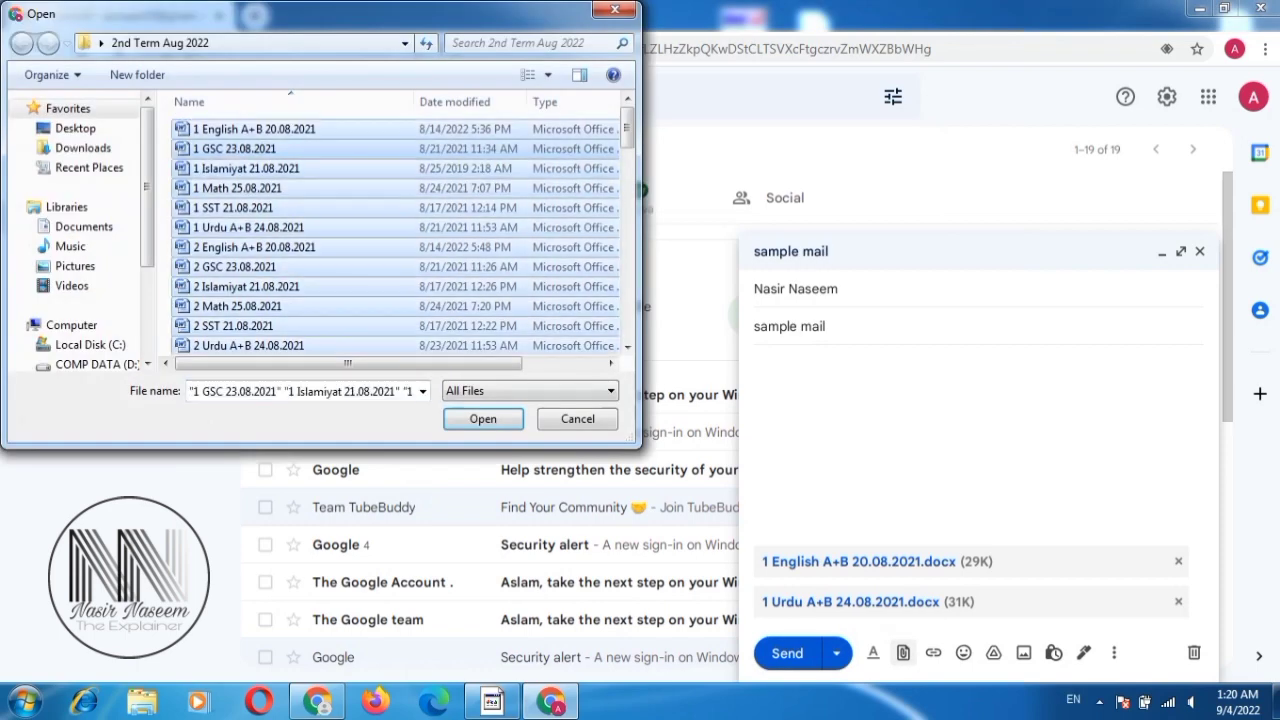
{"action": "left_click", "coordinate": [577, 418]}
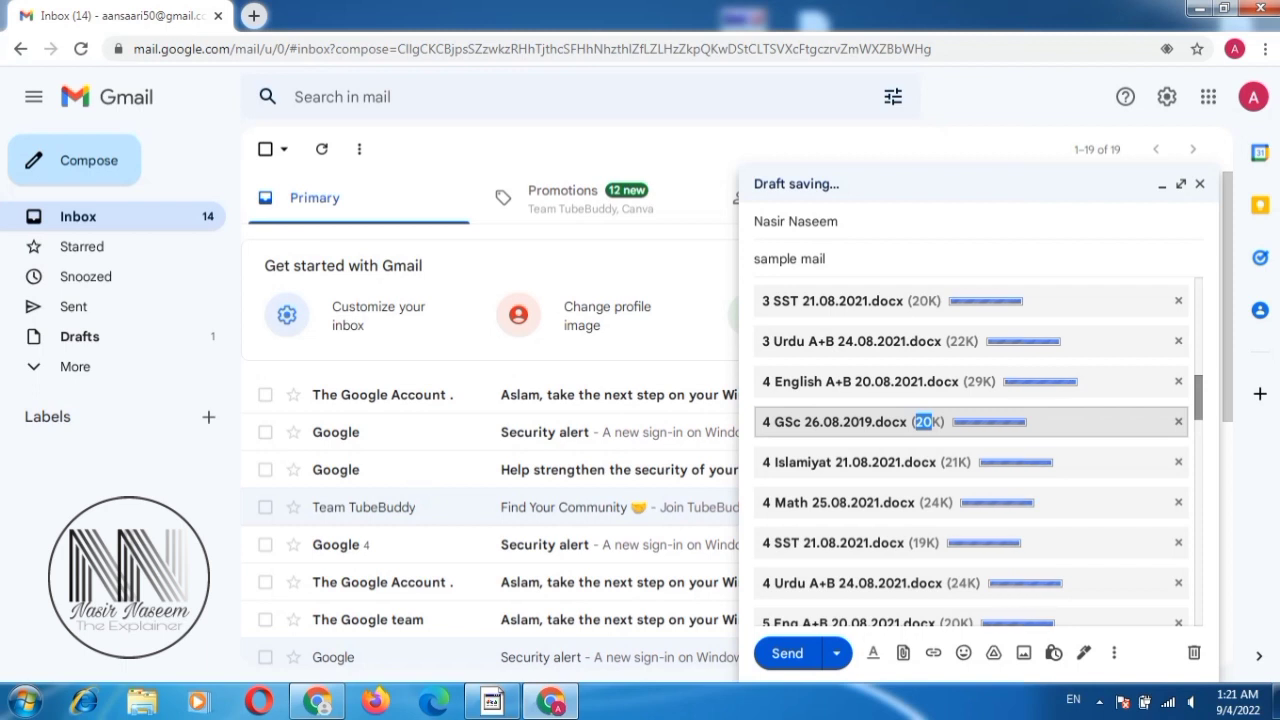
{"action": "scroll", "scroll_direction": "down", "scroll_amount": 3}
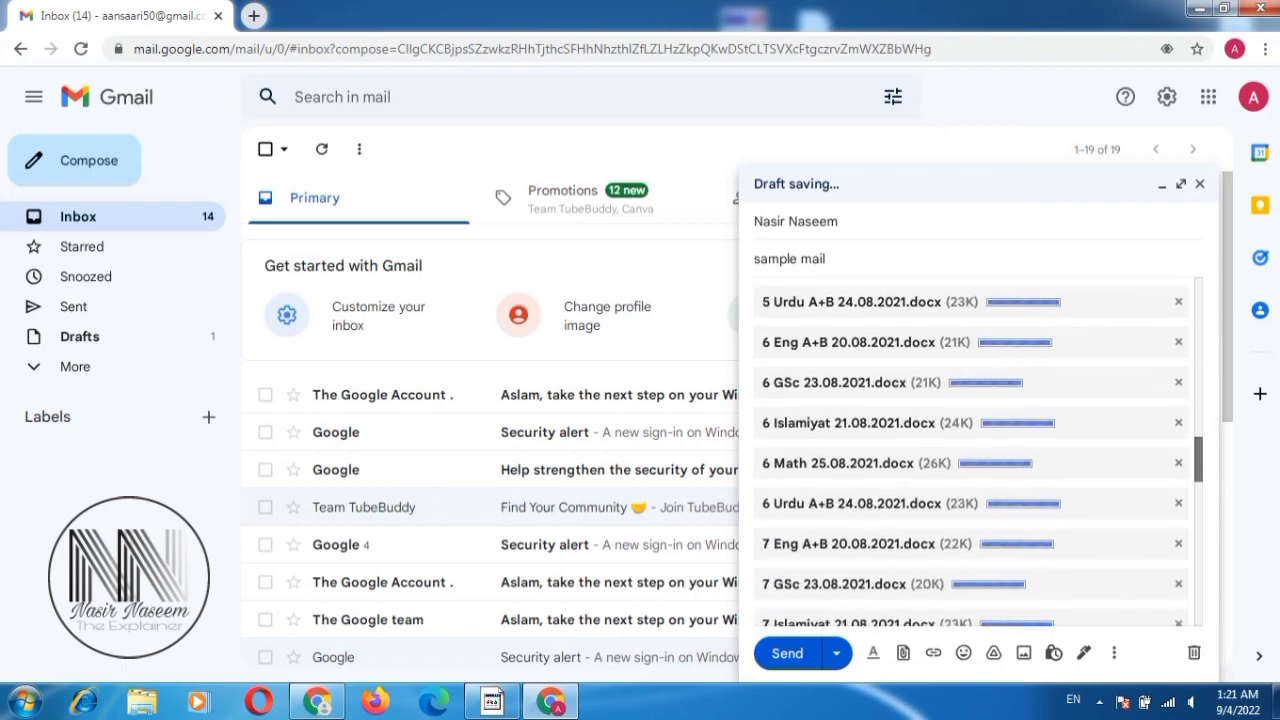
{"action": "scroll", "scroll_direction": "down", "scroll_amount": 3}
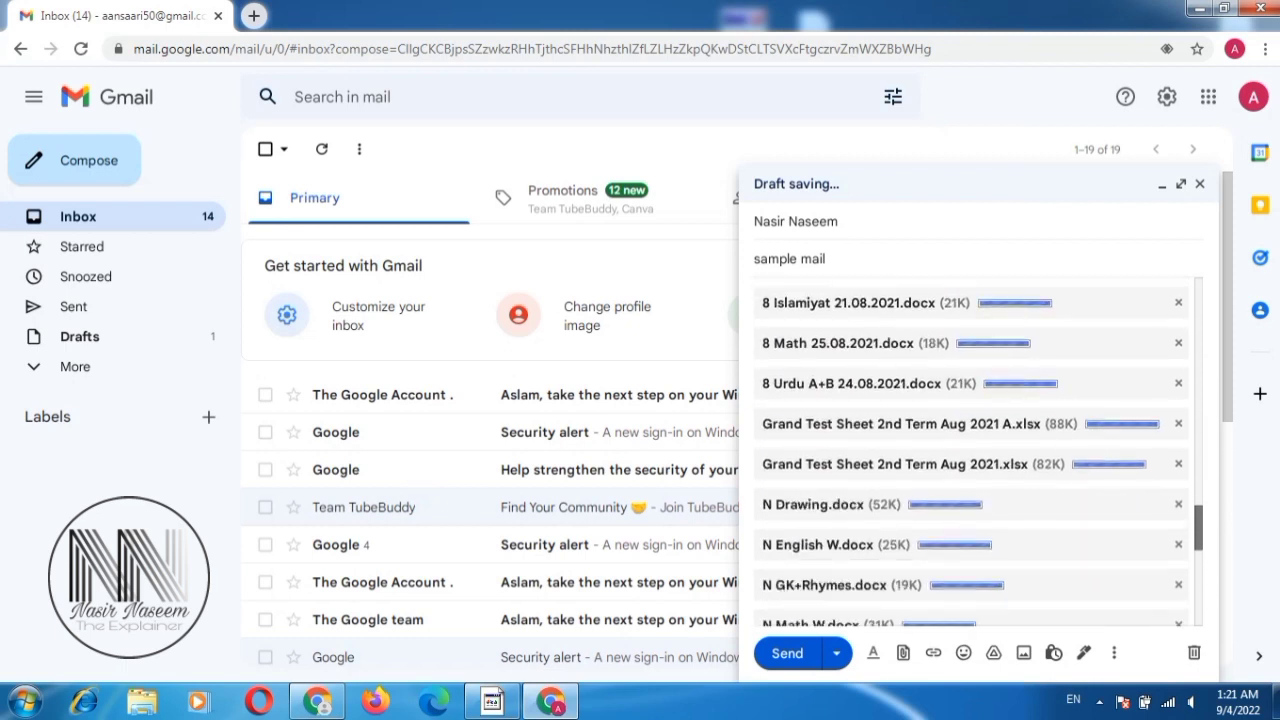
{"action": "scroll", "scroll_direction": "down", "scroll_amount": 3}
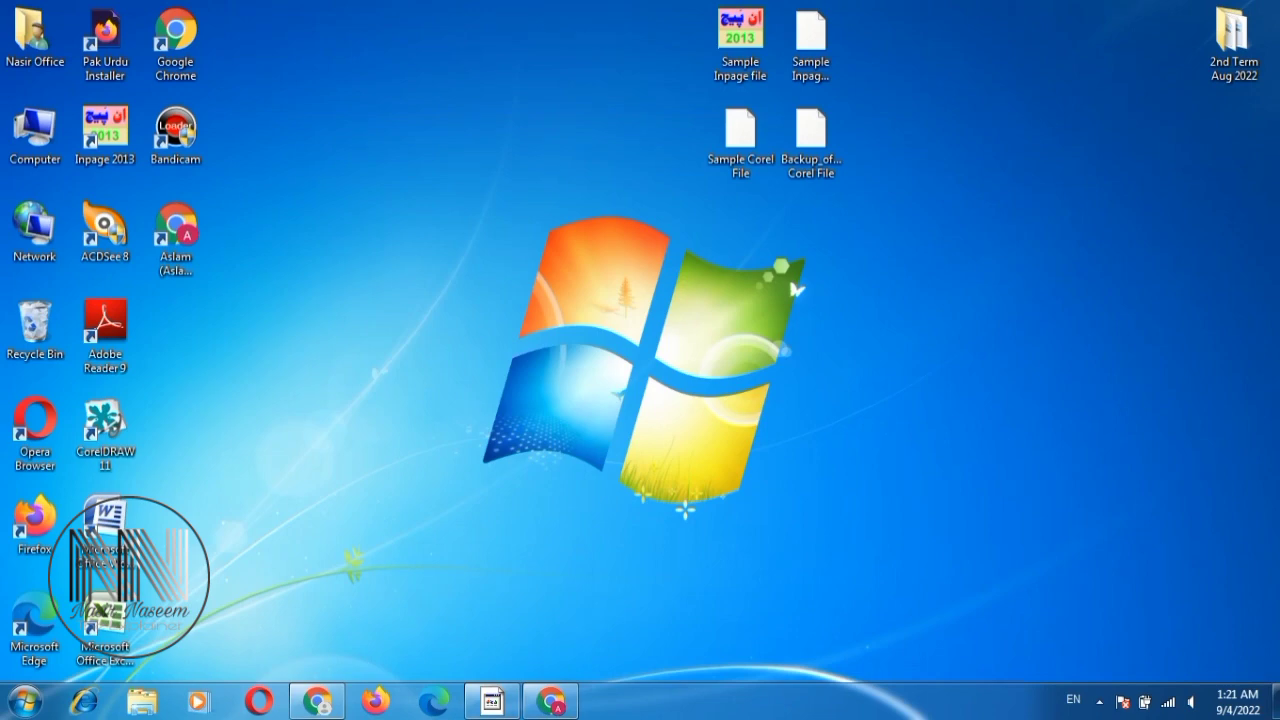
{"action": "double_click", "coordinate": [1233, 37]}
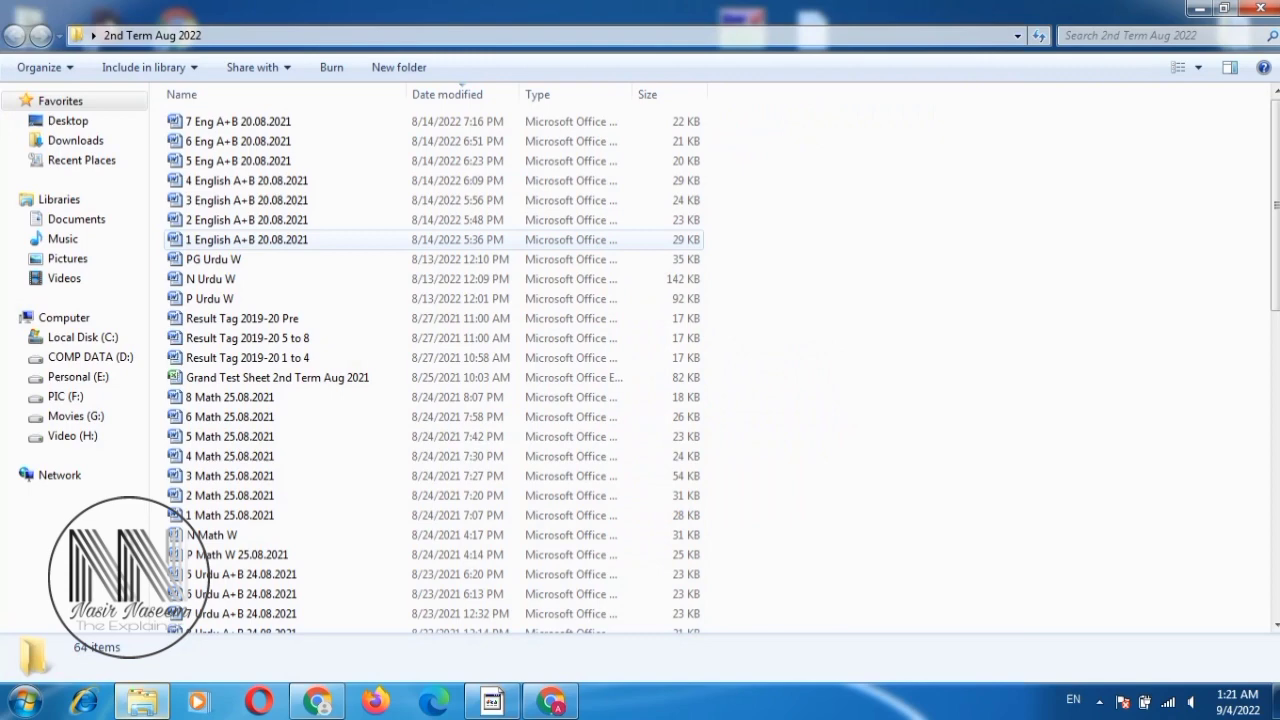
{"action": "scroll", "scroll_direction": "down", "scroll_amount": 3}
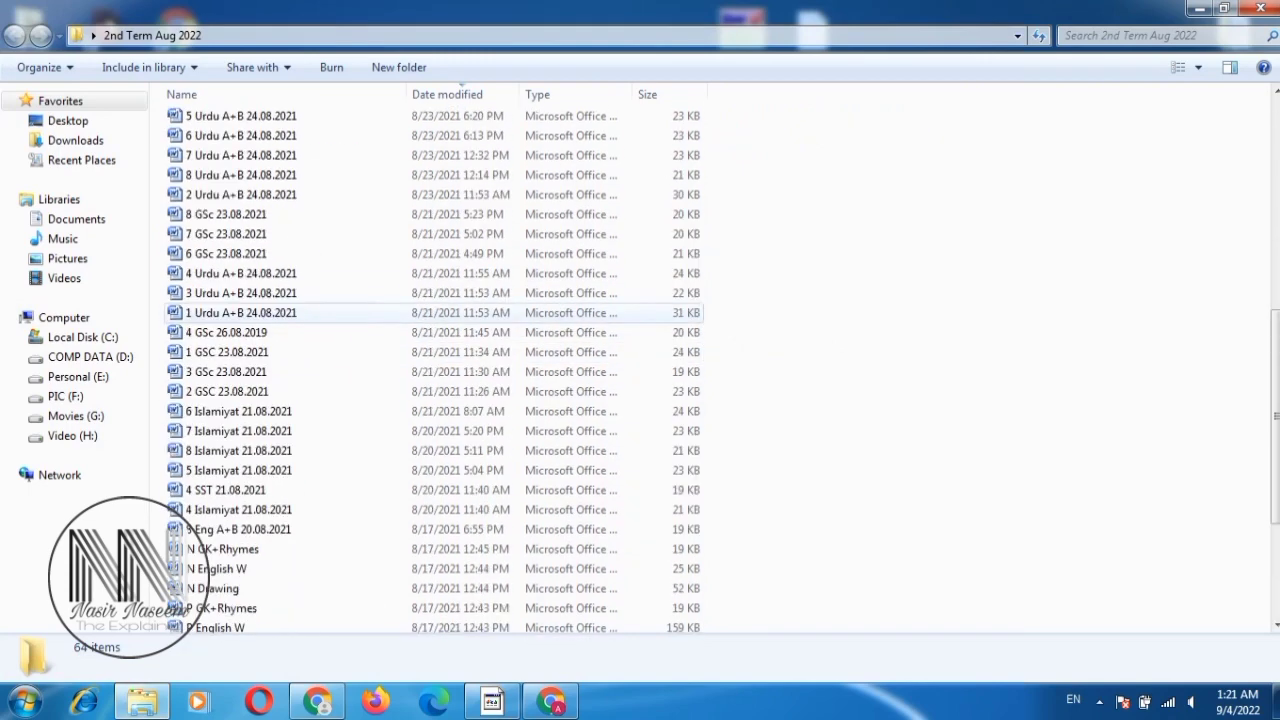
{"action": "key", "text": "ctrl+a"}
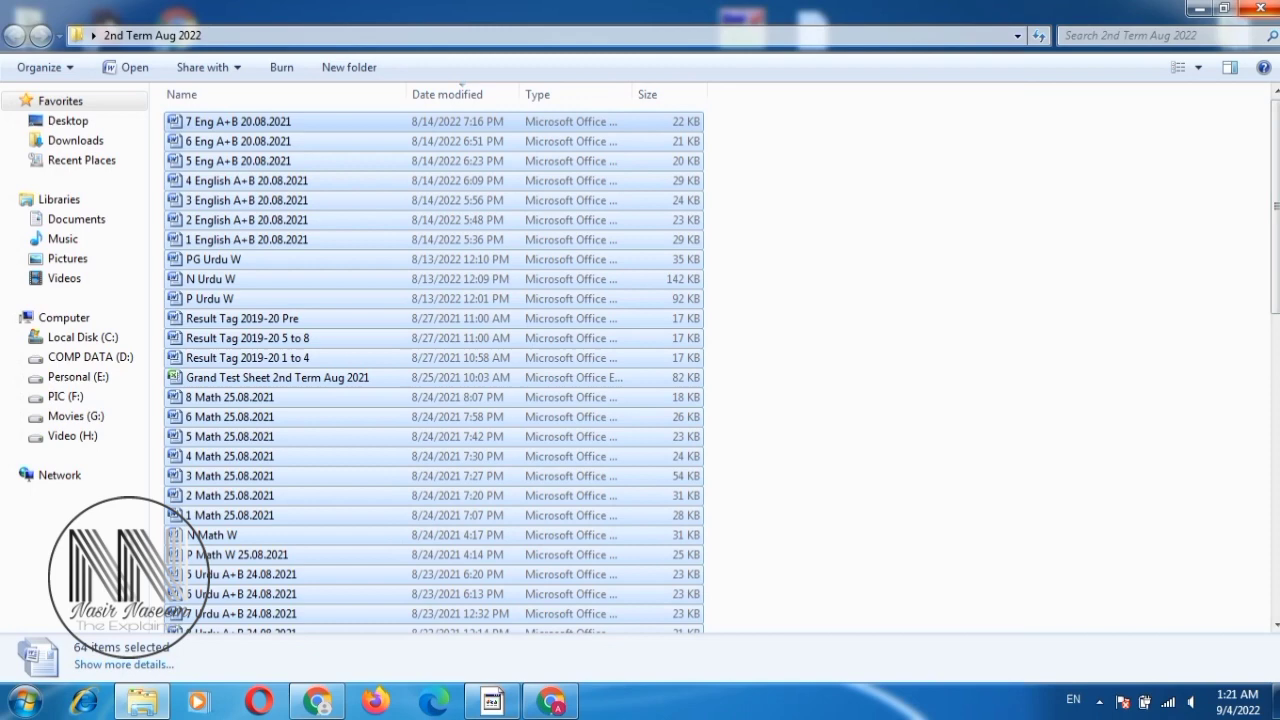
{"action": "left_click", "coordinate": [1223, 9]}
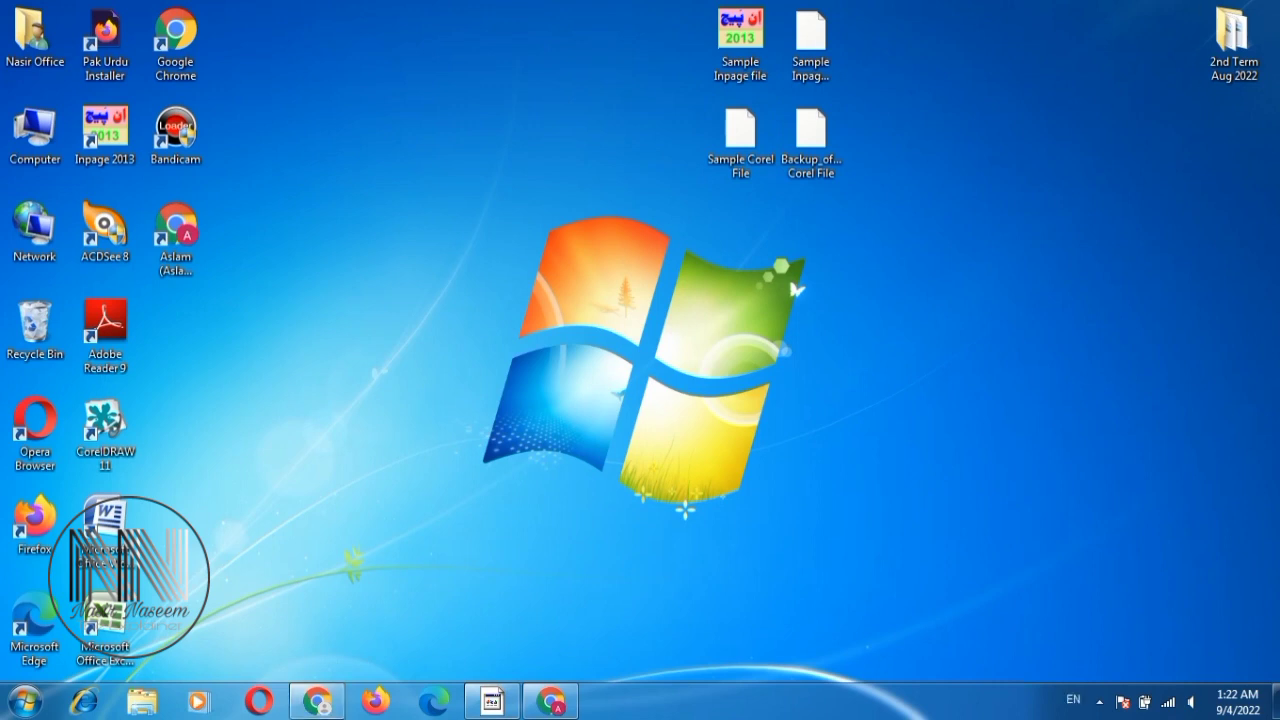
{"action": "left_click", "coordinate": [740, 40]}
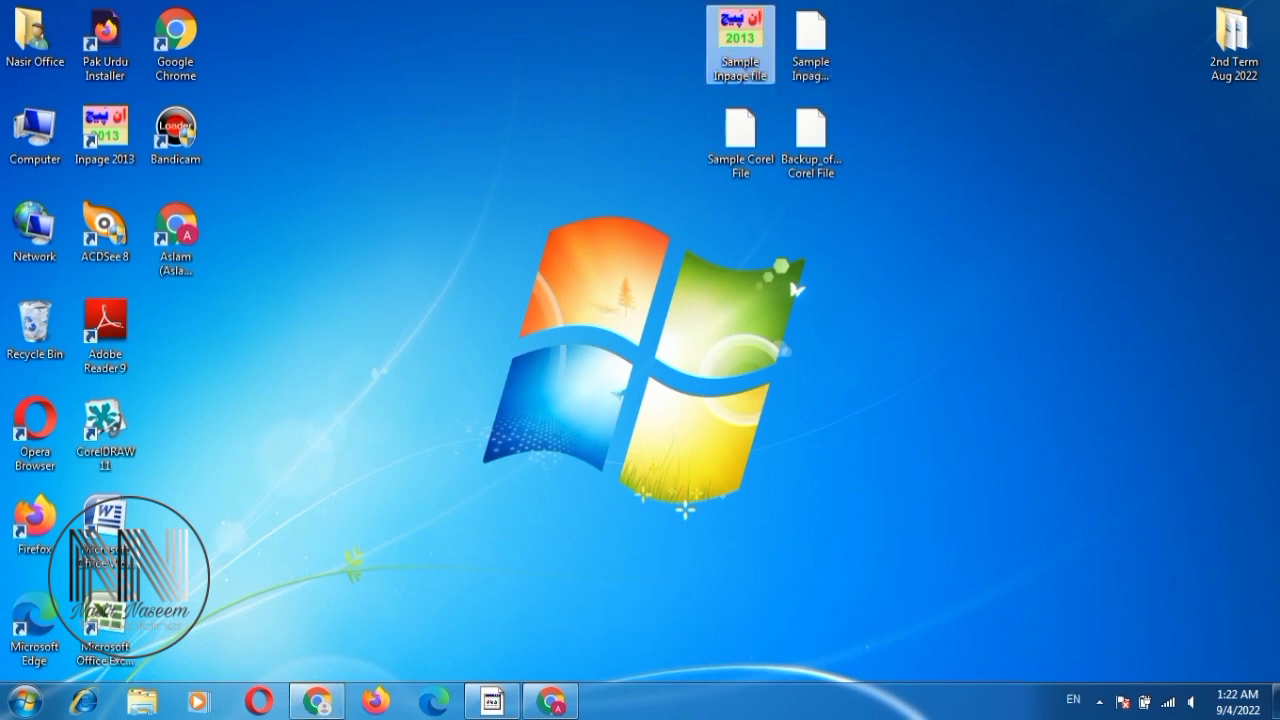
{"action": "mouse_move", "coordinate": [810, 45]}
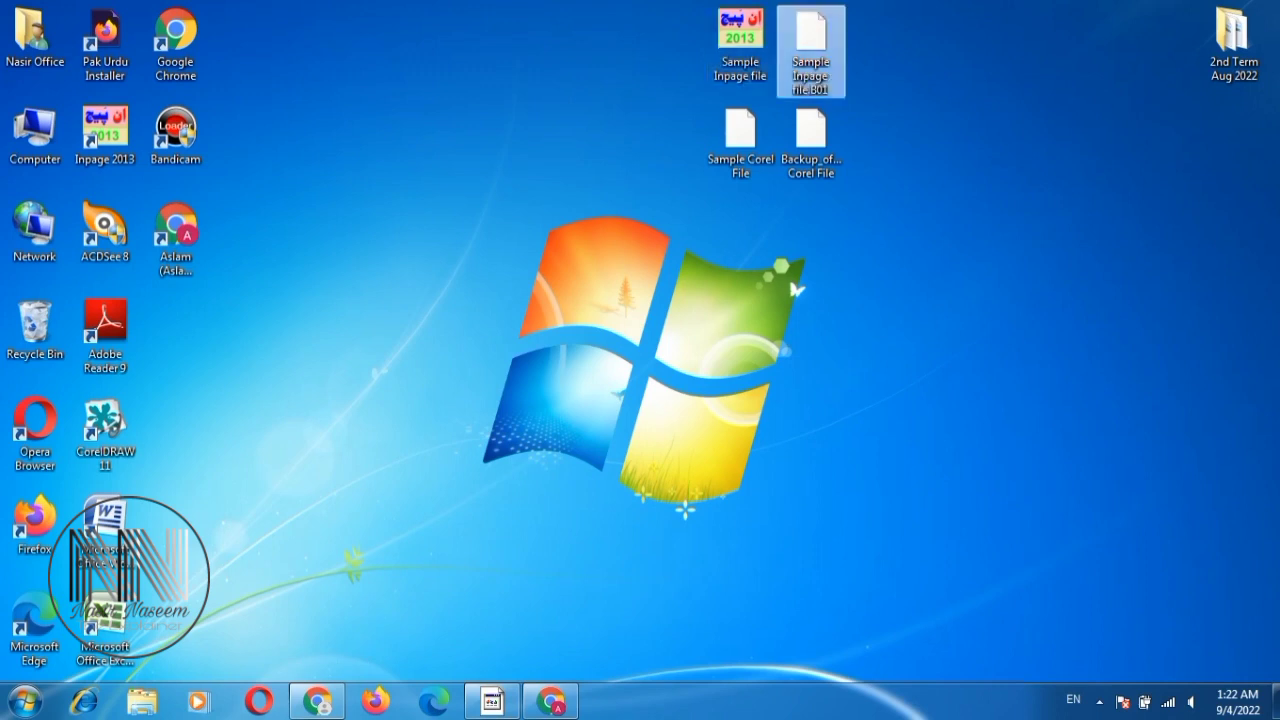
{"action": "left_click", "coordinate": [740, 140]}
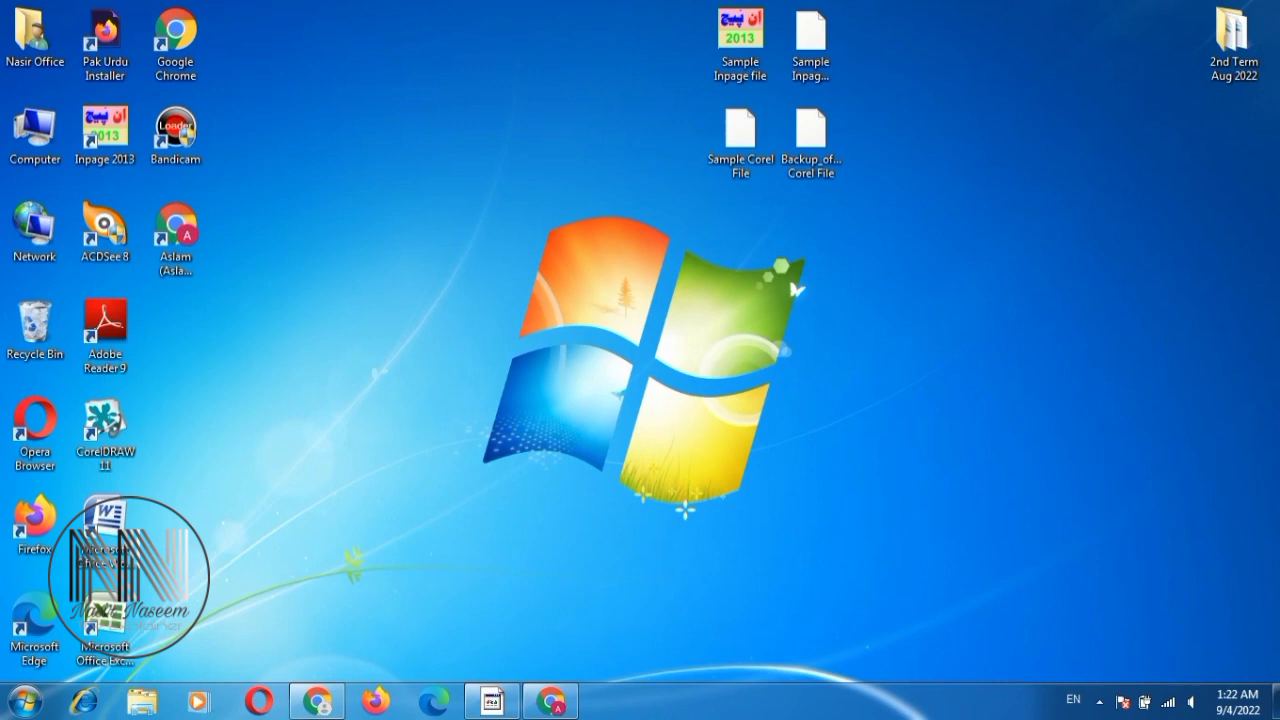
- Open the 2nd Term Aug 2022 folder on the desktop, showing its 64 items
{"action": "left_click", "coordinate": [1234, 40]}
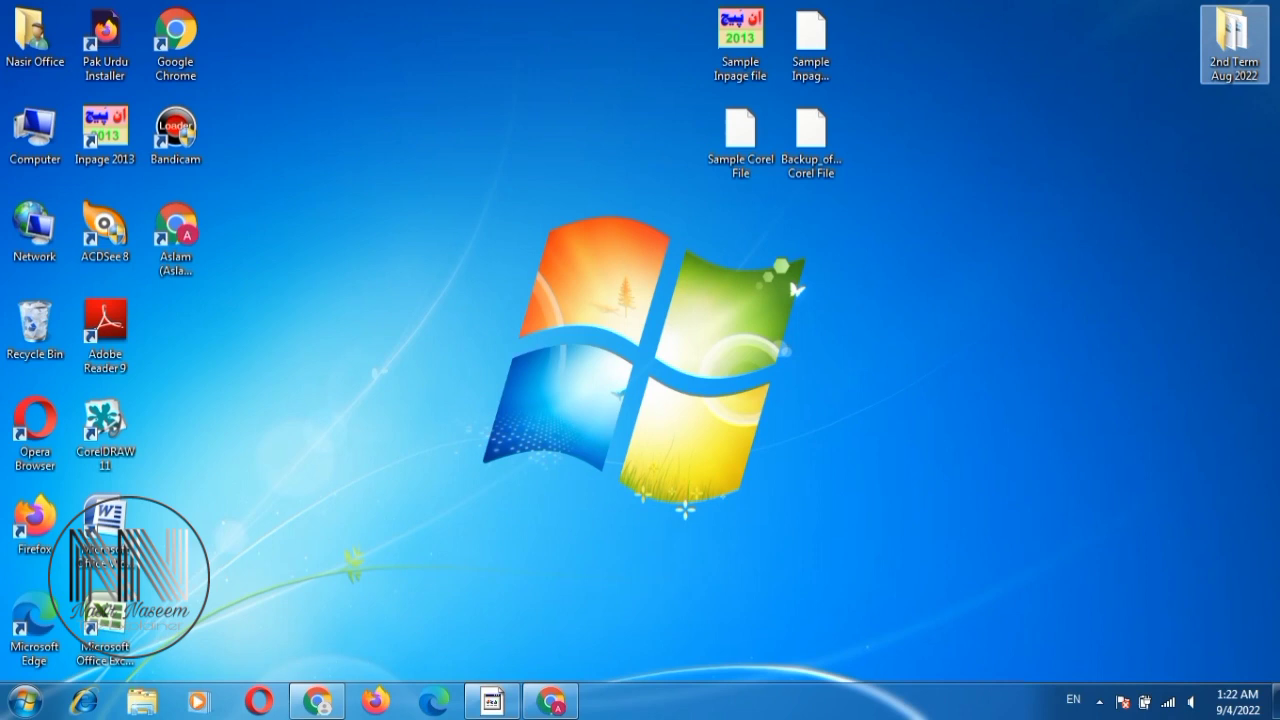
{"action": "mouse_move", "coordinate": [1234, 45]}
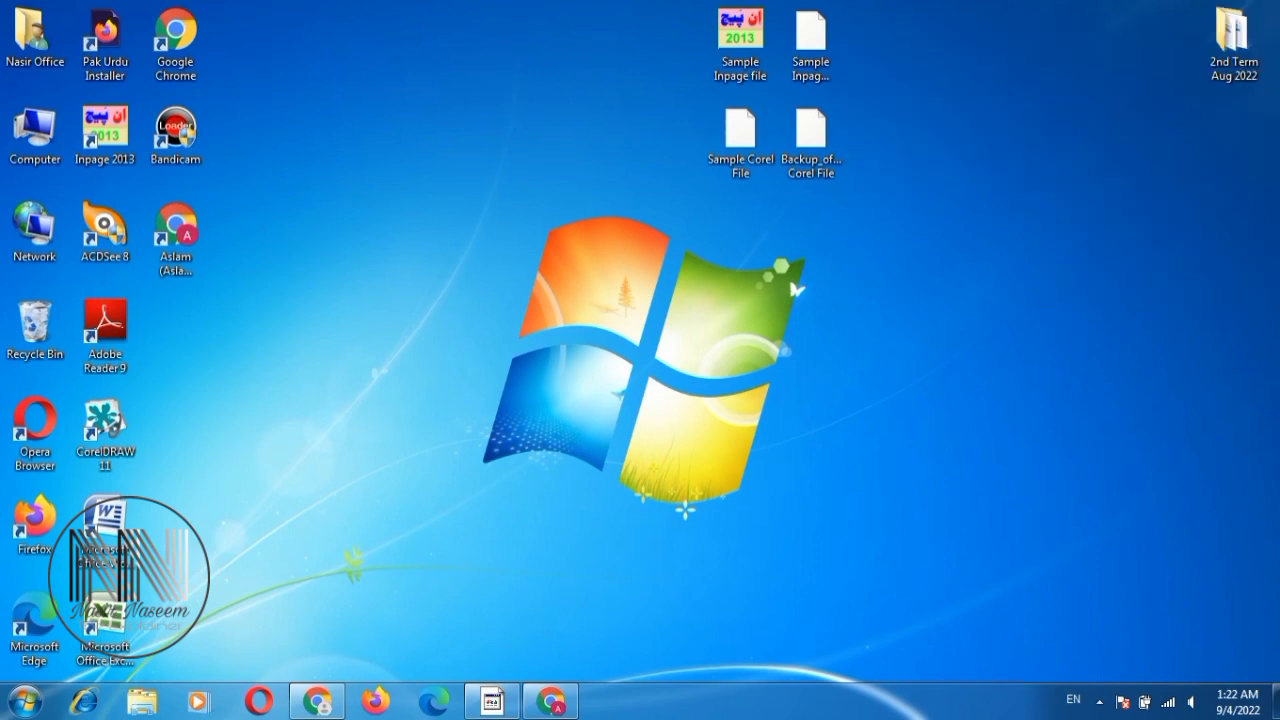
{"action": "right_click", "coordinate": [1234, 45]}
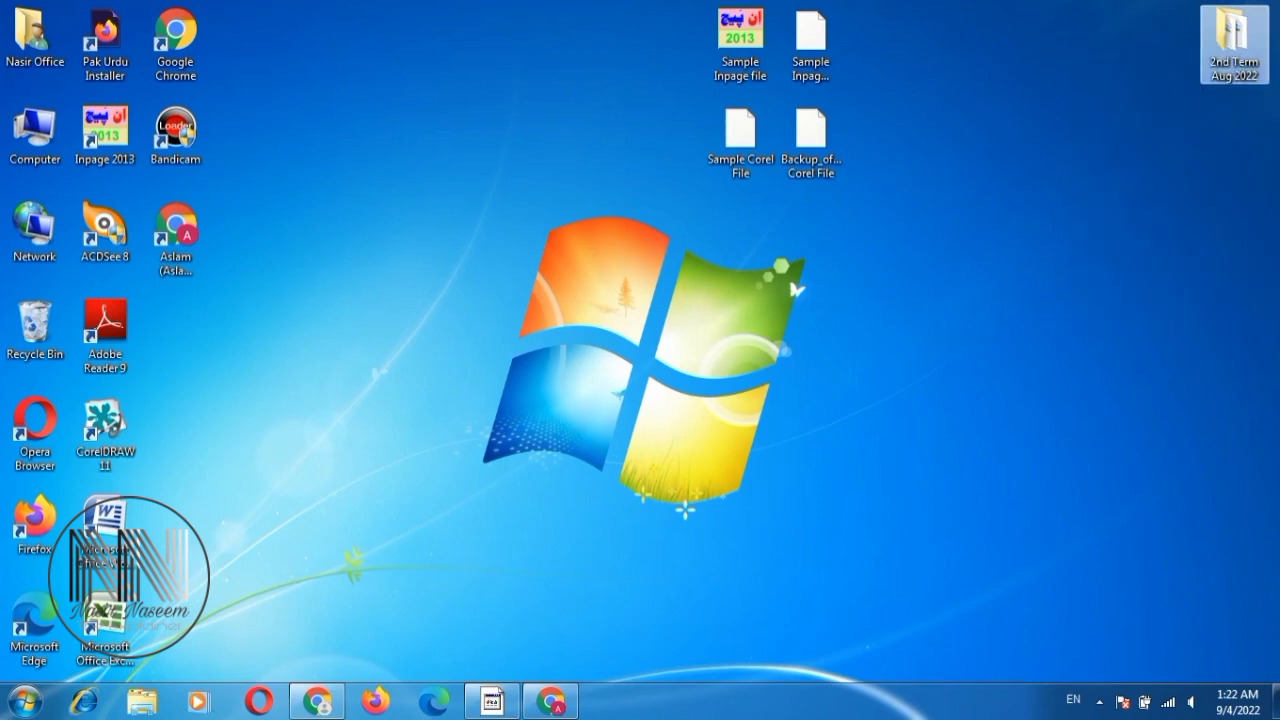
{"action": "double_click", "coordinate": [1234, 43]}
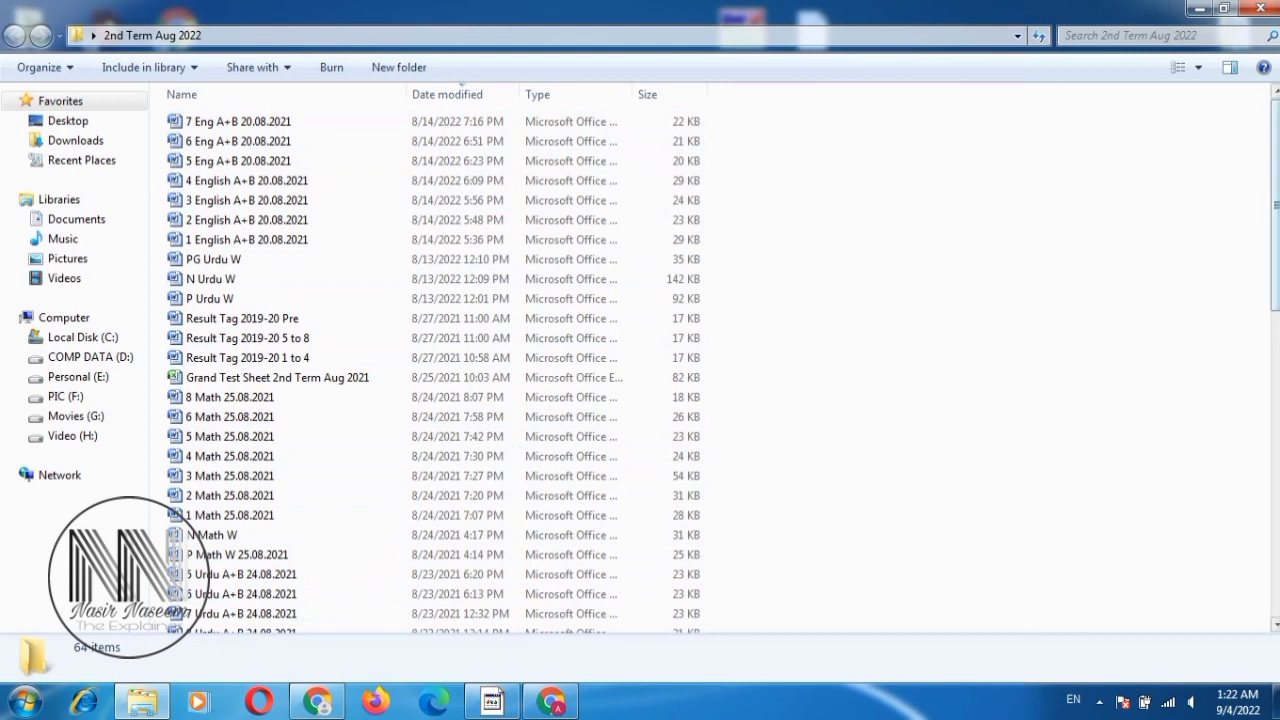
- Zip the 2nd Term Aug 2022 folder via Send to, and create a new desktop folder
{"action": "right_click", "coordinate": [1234, 20]}
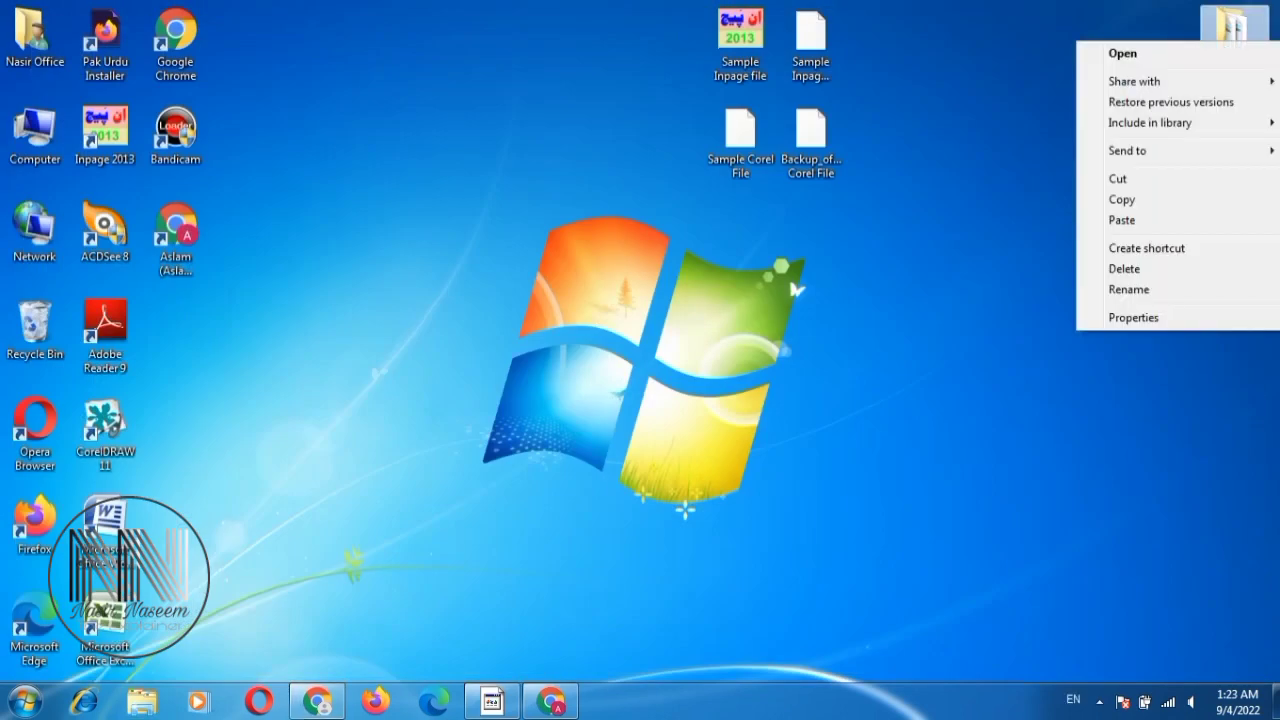
{"action": "mouse_move", "coordinate": [1150, 150]}
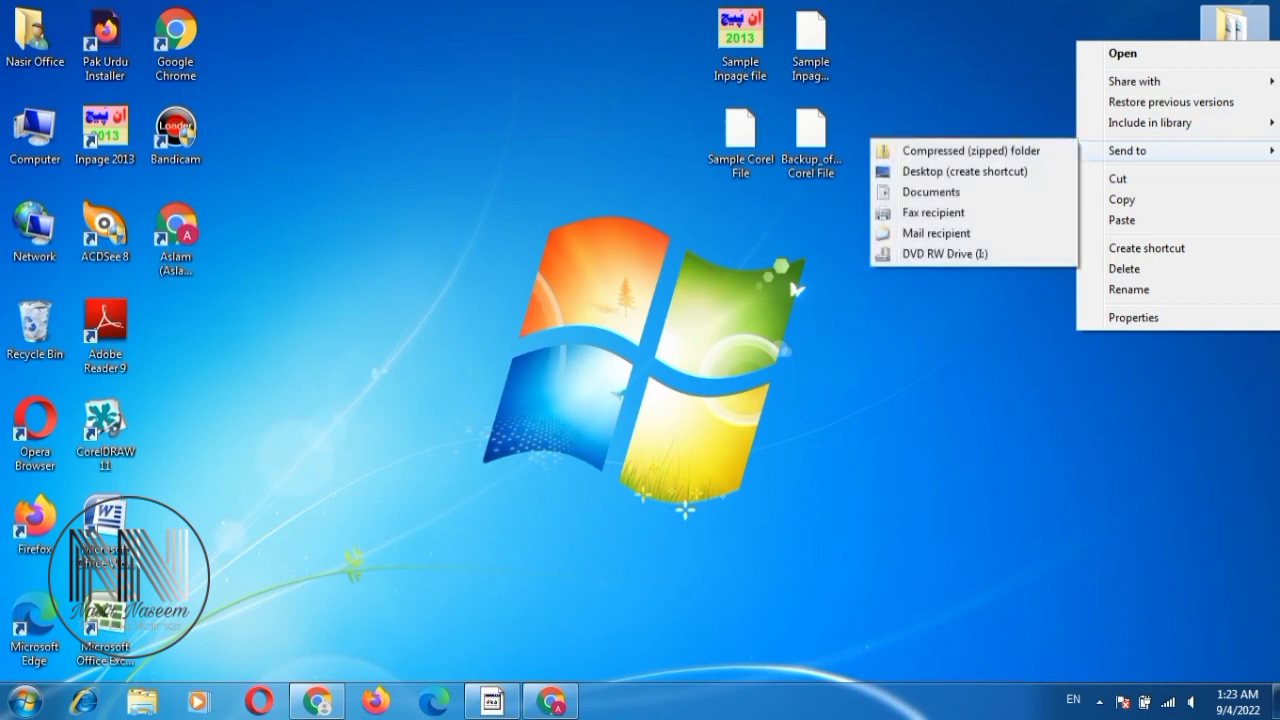
{"action": "mouse_move", "coordinate": [970, 150]}
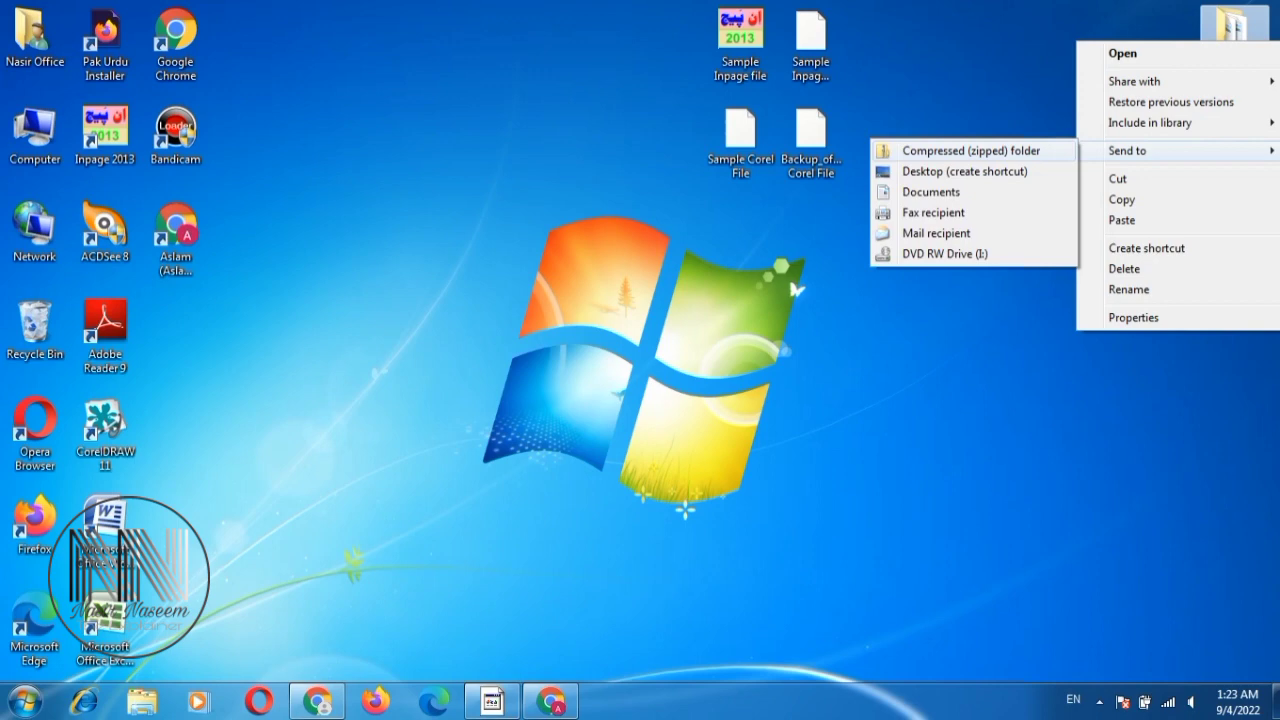
{"action": "left_click", "coordinate": [964, 171]}
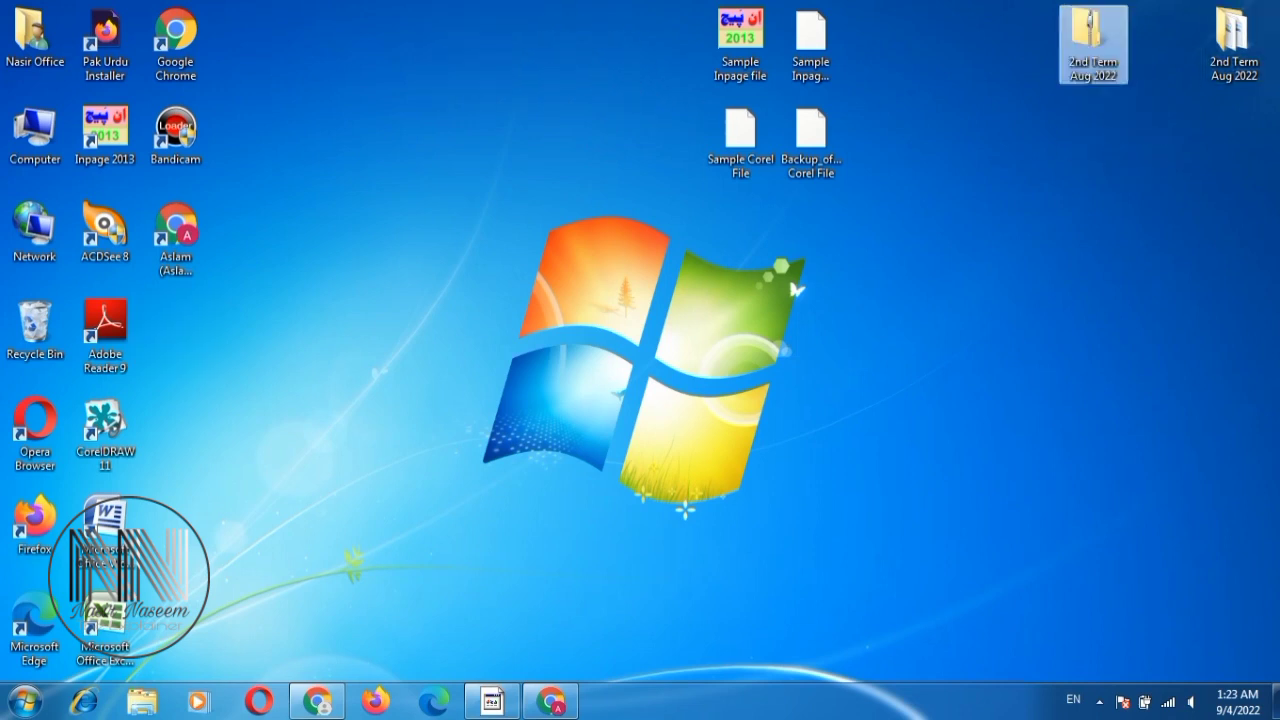
{"action": "right_click", "coordinate": [455, 45]}
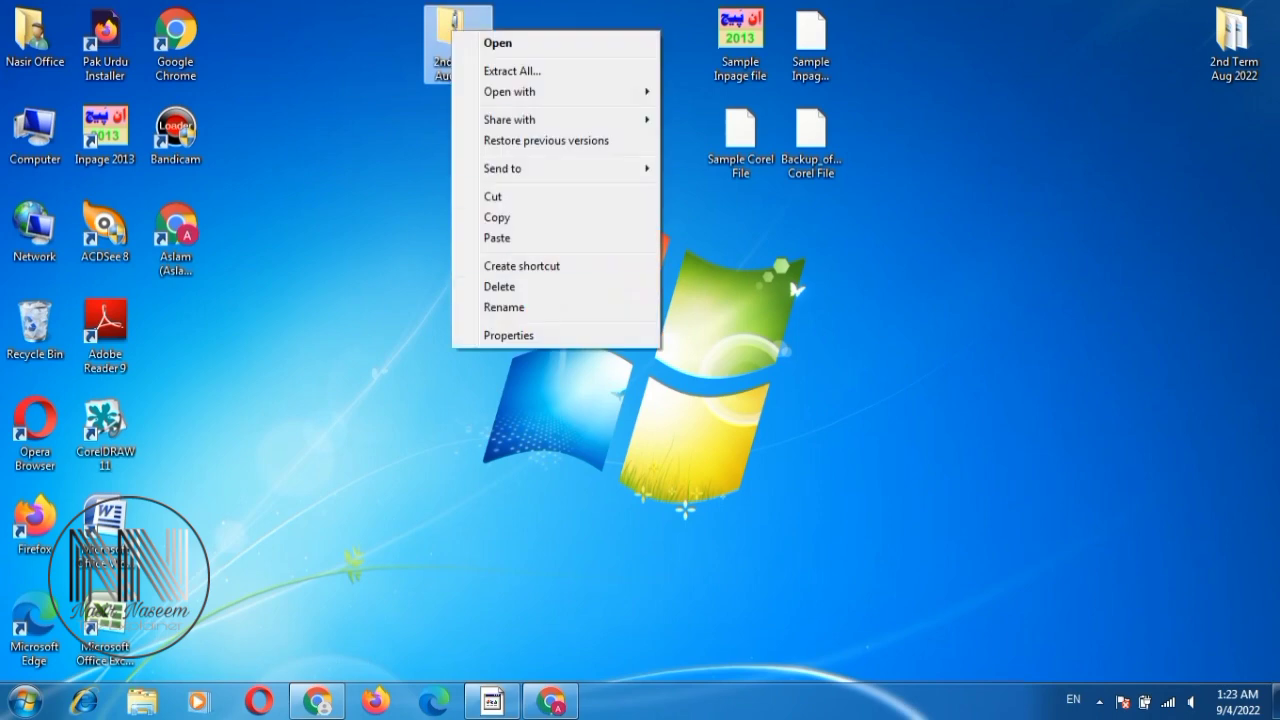
{"action": "left_click", "coordinate": [508, 335]}
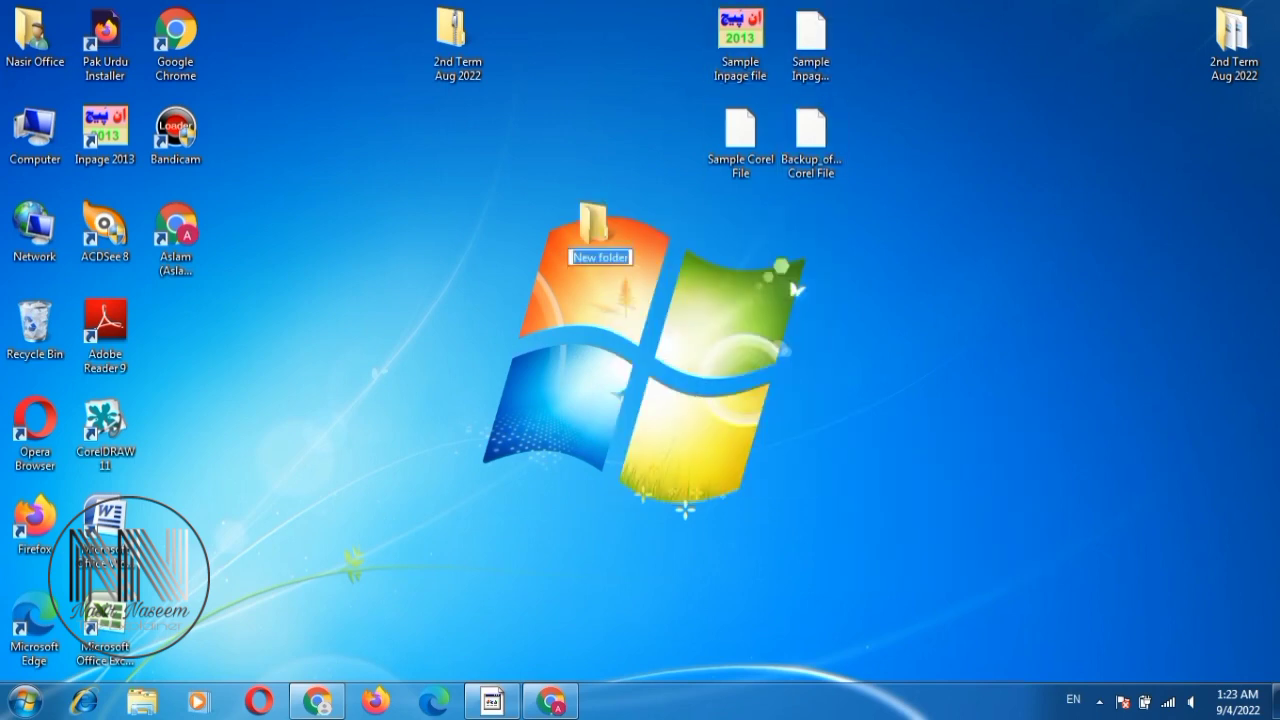
- Name the new folder 'Inpage files' and arrange the Inpage files and Corel Files folders
{"action": "type", "text": "Inpag"}
{"action": "type", "text": "Corel Files"}
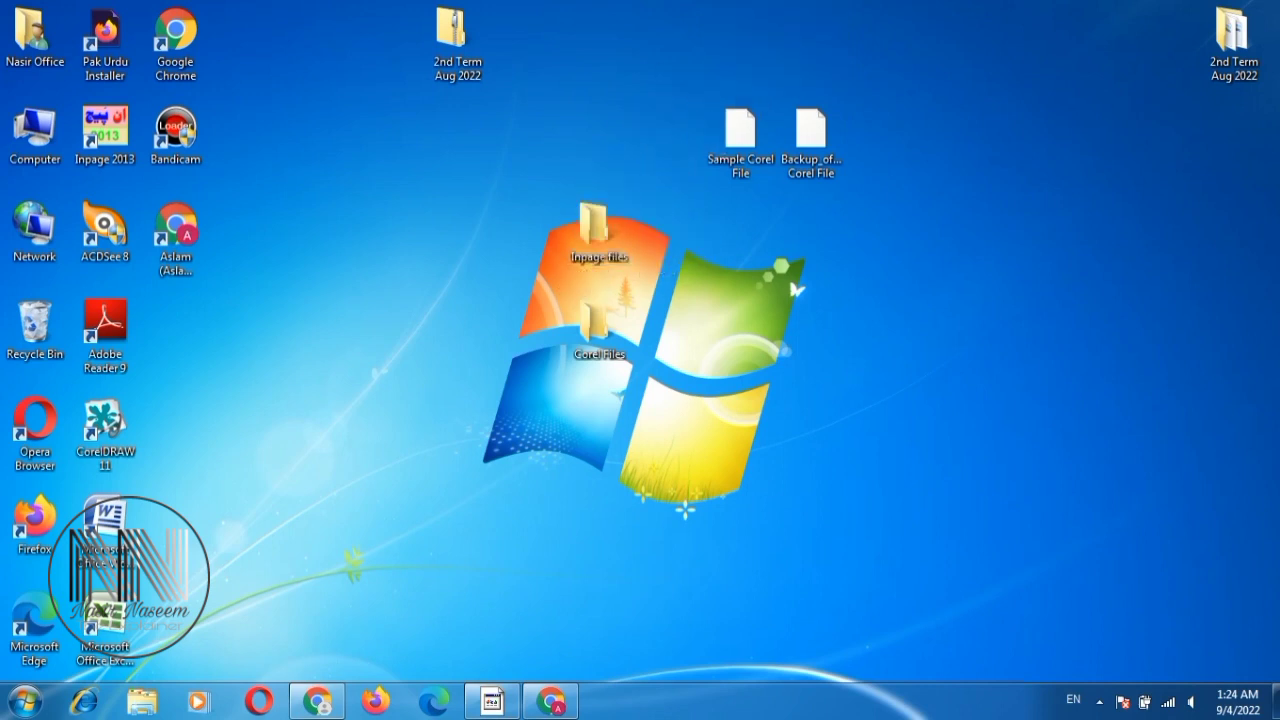
{"action": "left_click_drag", "start_coordinate": [600, 230], "coordinate": [1234, 233]}
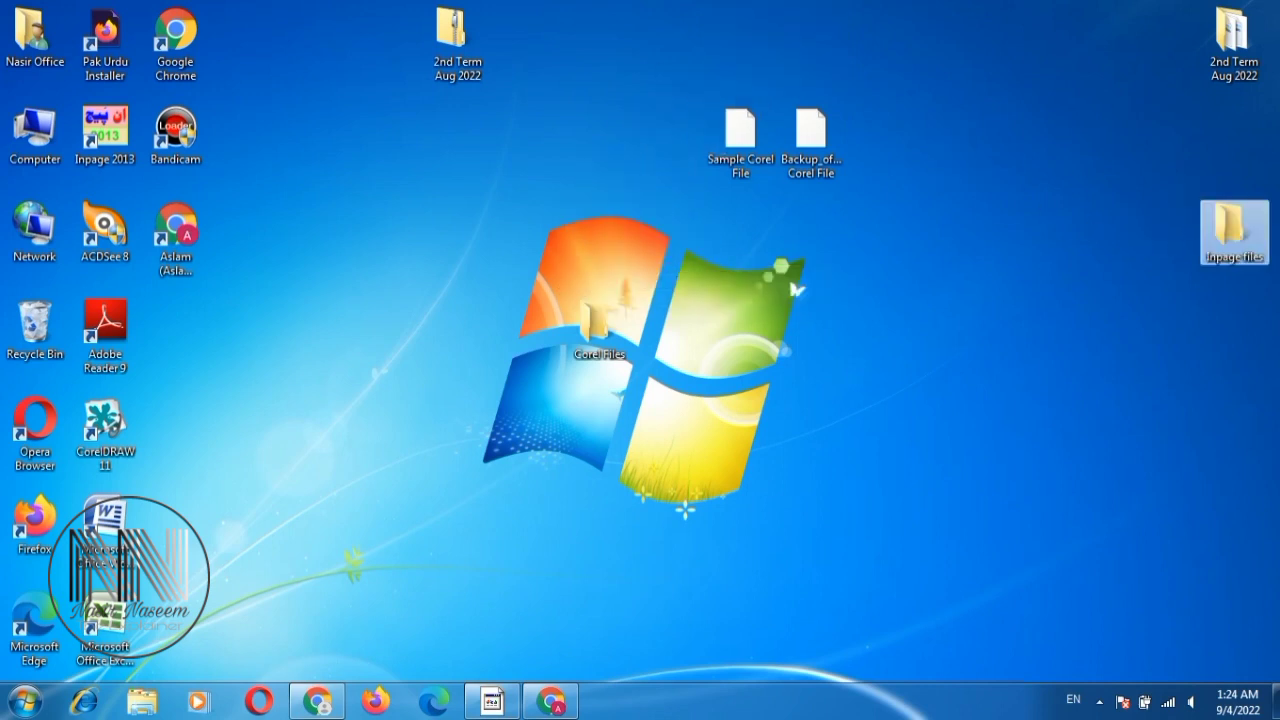
{"action": "left_click_drag", "start_coordinate": [740, 140], "coordinate": [600, 330]}
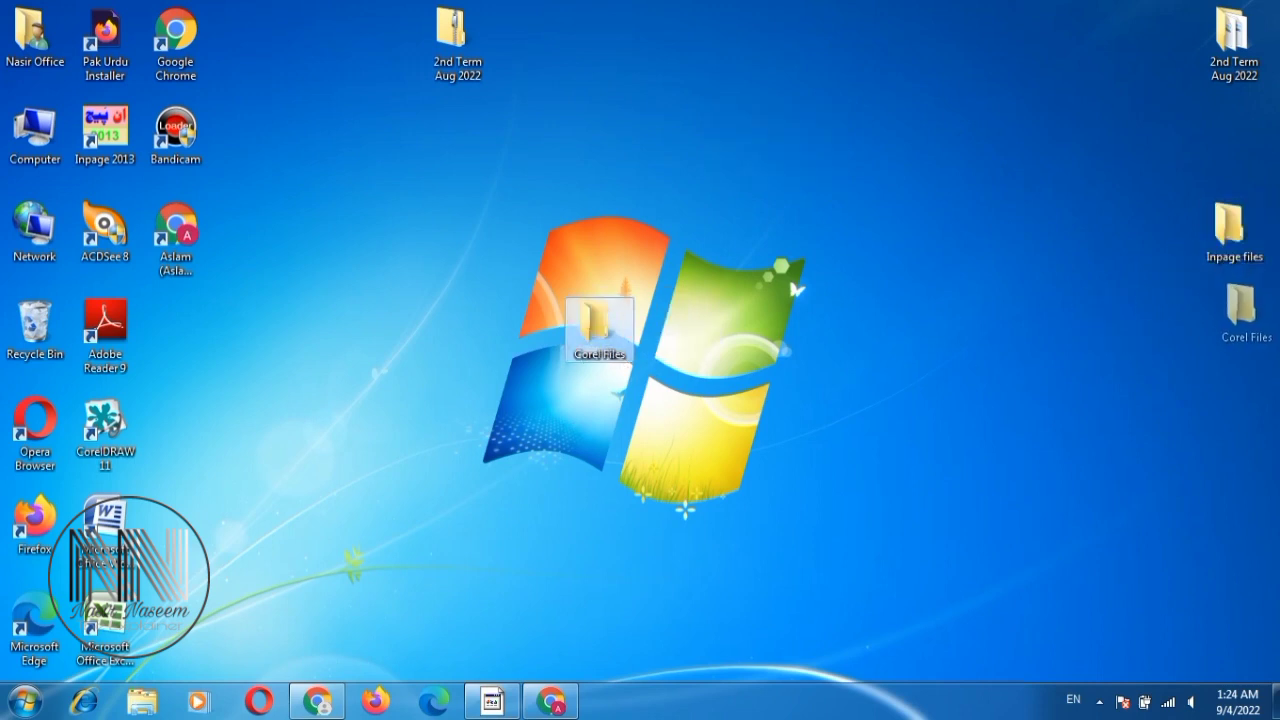
- Zip the Inpage files and Corel Files folders and line the zips up together
{"action": "right_click", "coordinate": [1245, 230]}
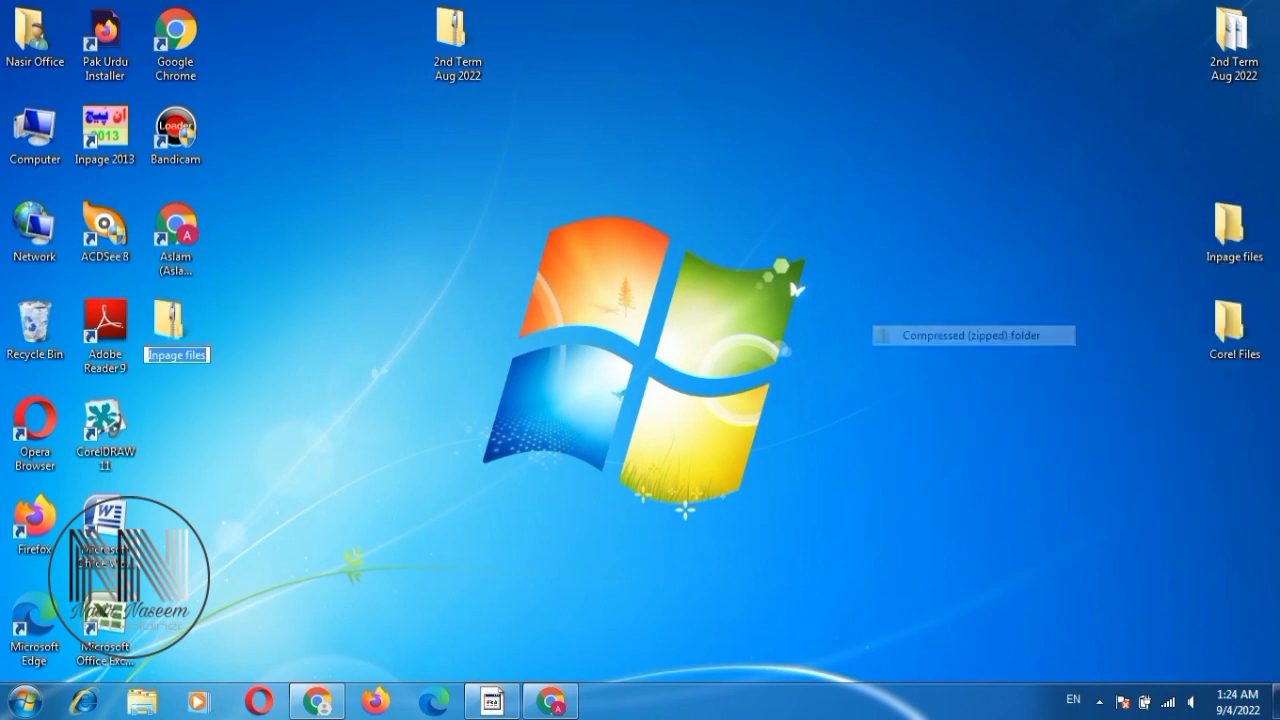
{"action": "right_click", "coordinate": [1234, 330]}
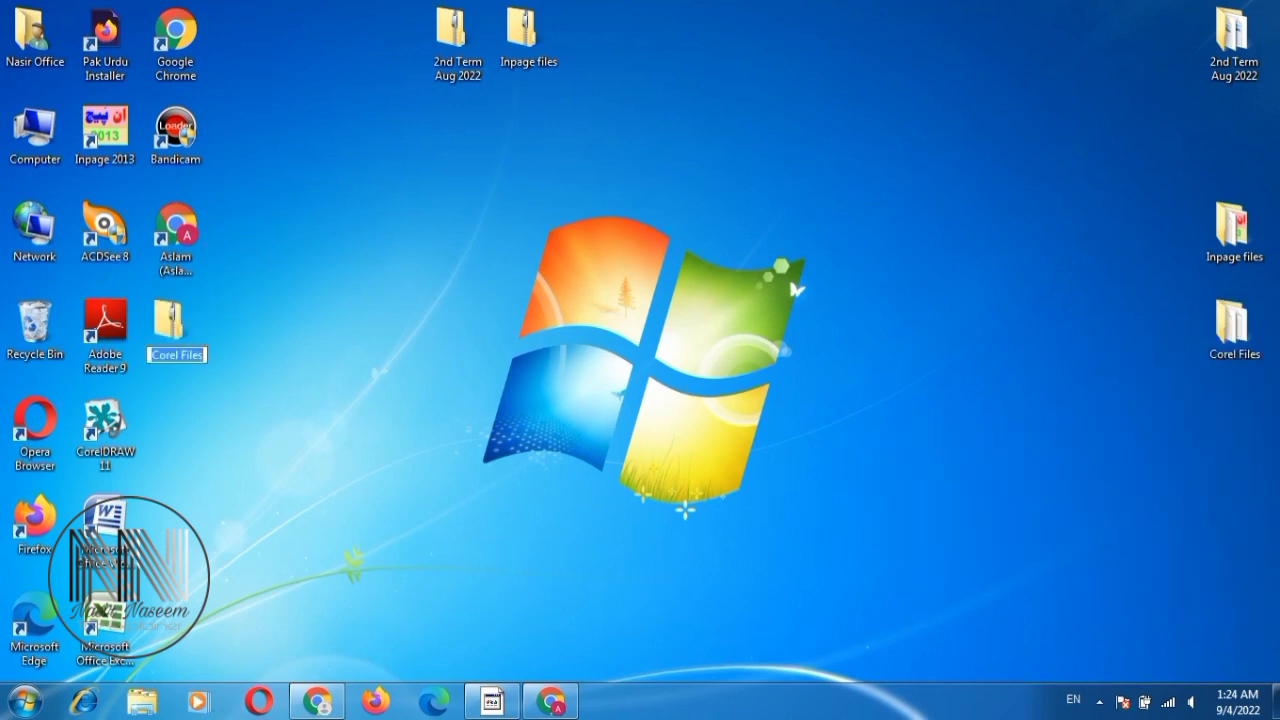
{"action": "left_click_drag", "start_coordinate": [176, 325], "coordinate": [599, 37]}
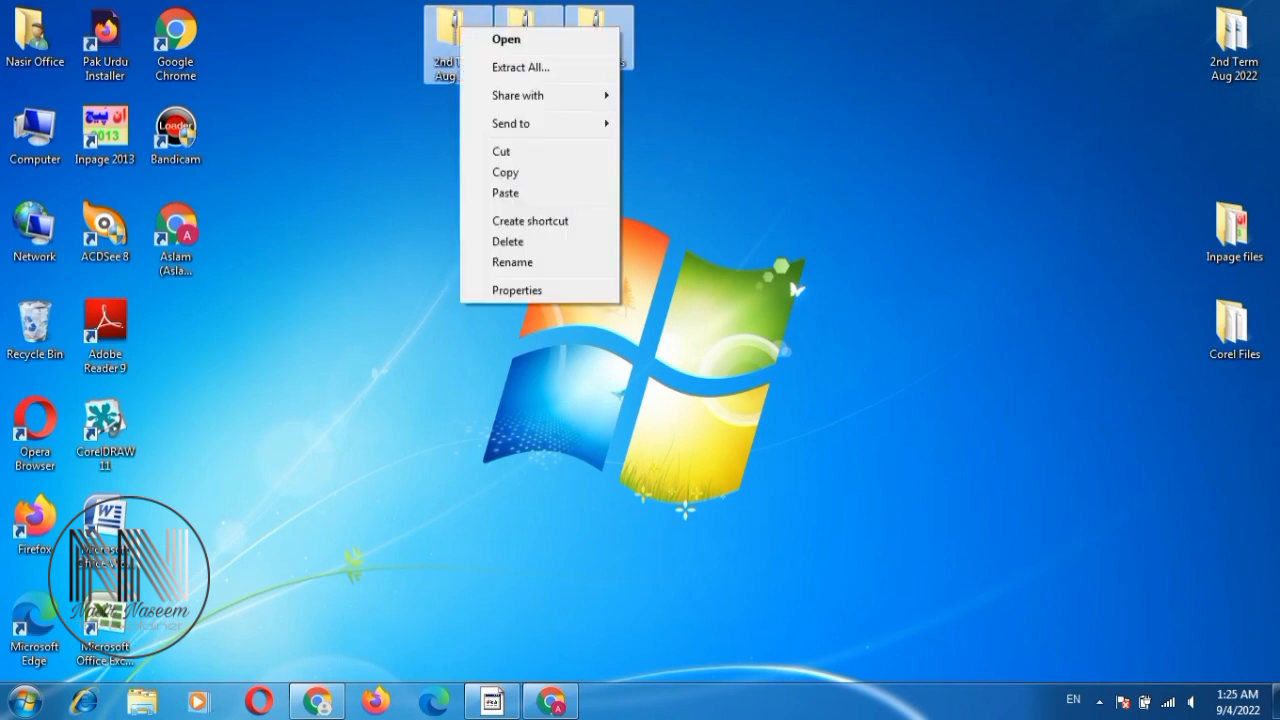
{"action": "left_click", "coordinate": [900, 400]}
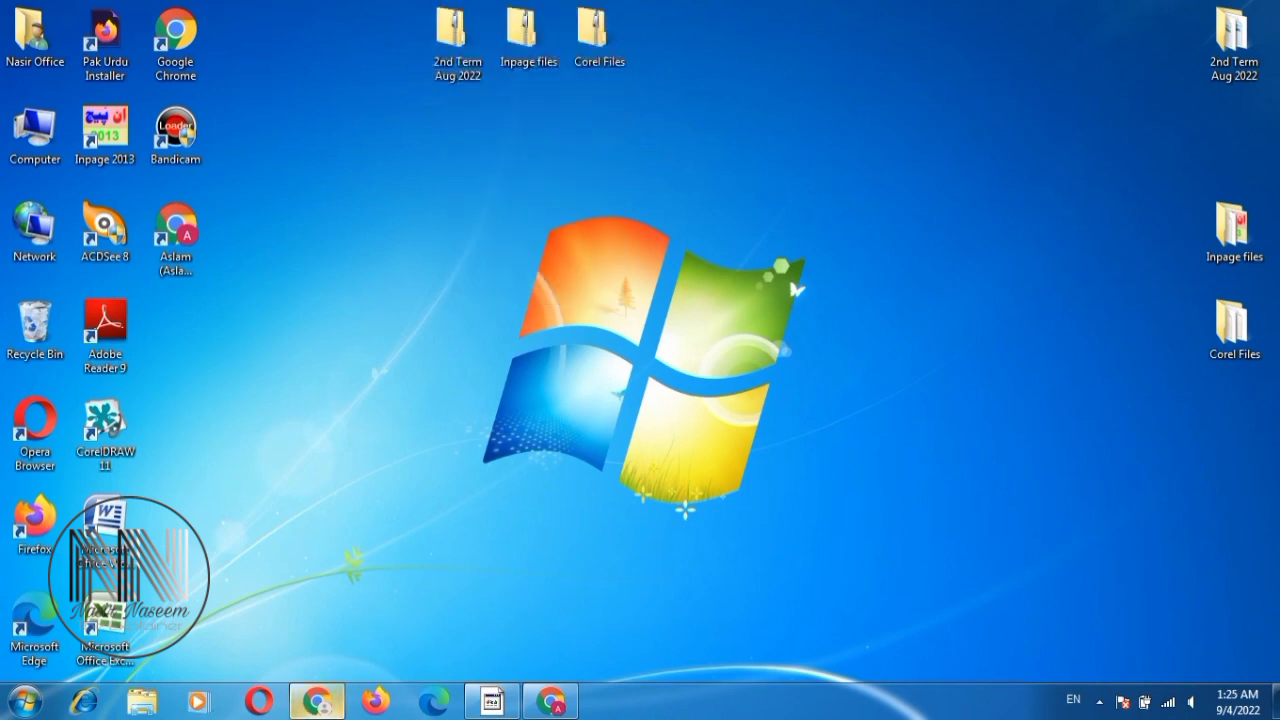
{"action": "left_click", "coordinate": [317, 700]}
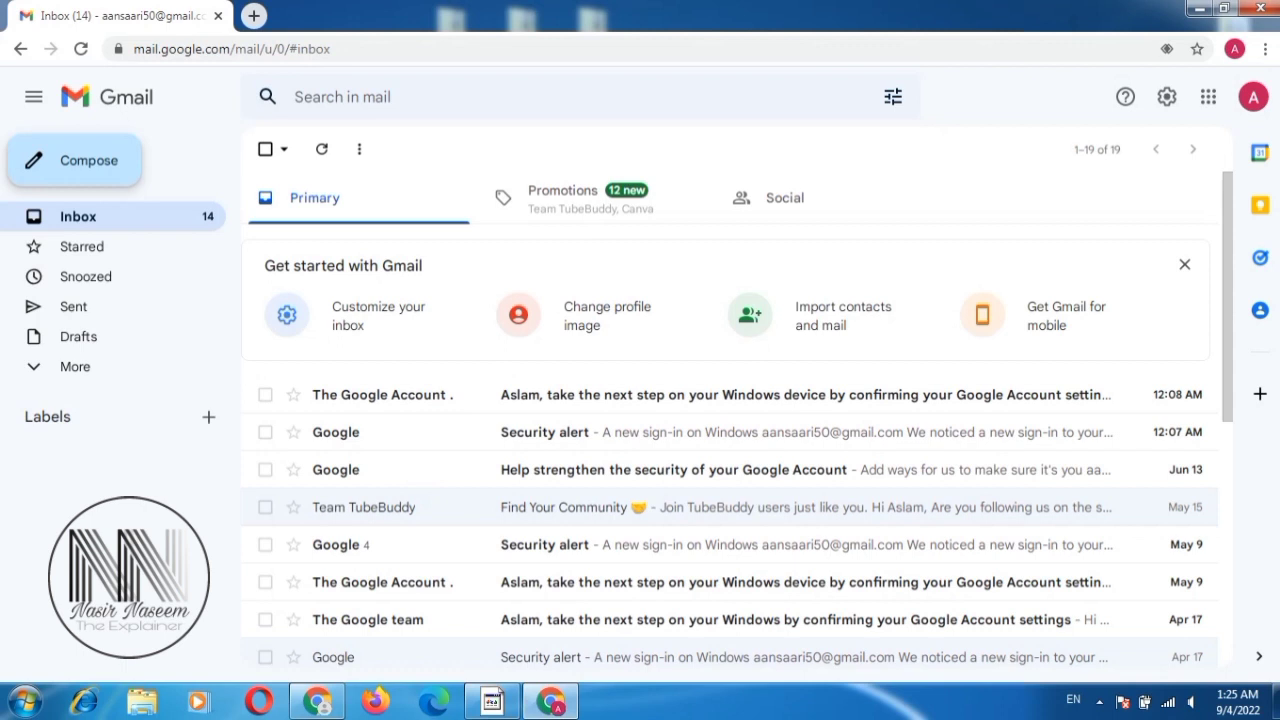
{"action": "left_click", "coordinate": [74, 160]}
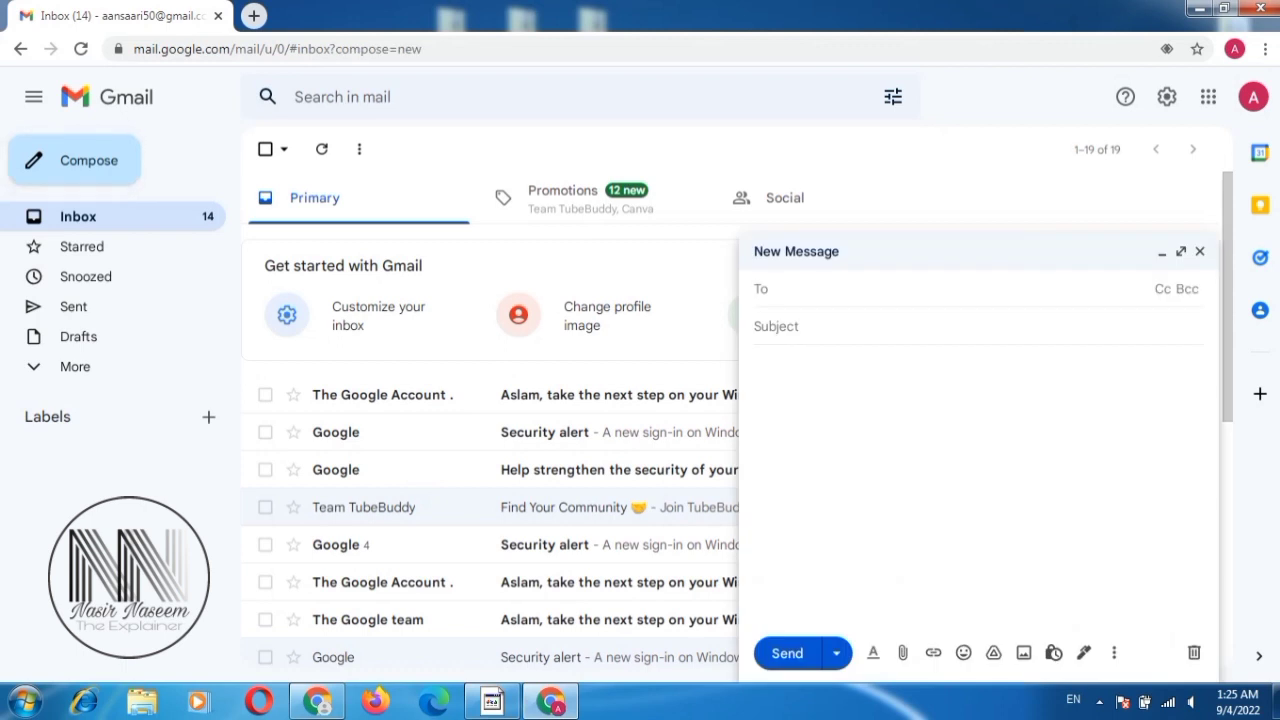
{"action": "left_click", "coordinate": [775, 289]}
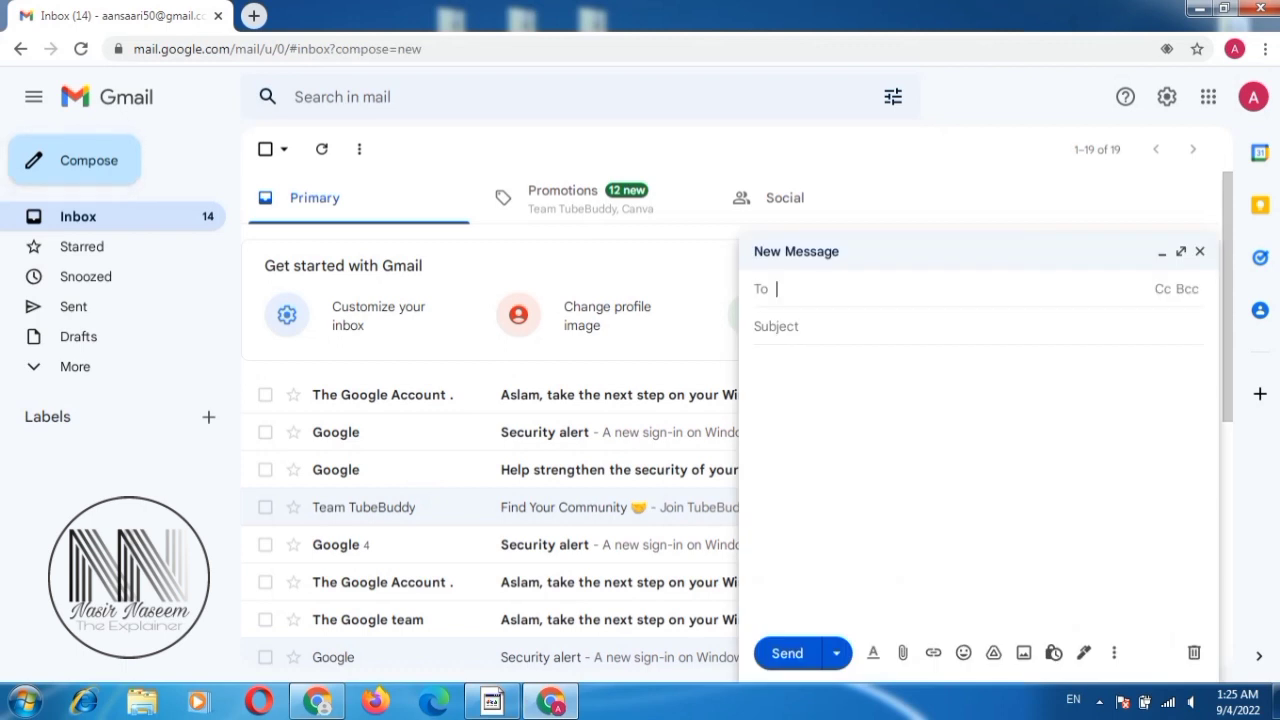
{"action": "type", "text": "Nasir Naseem"}
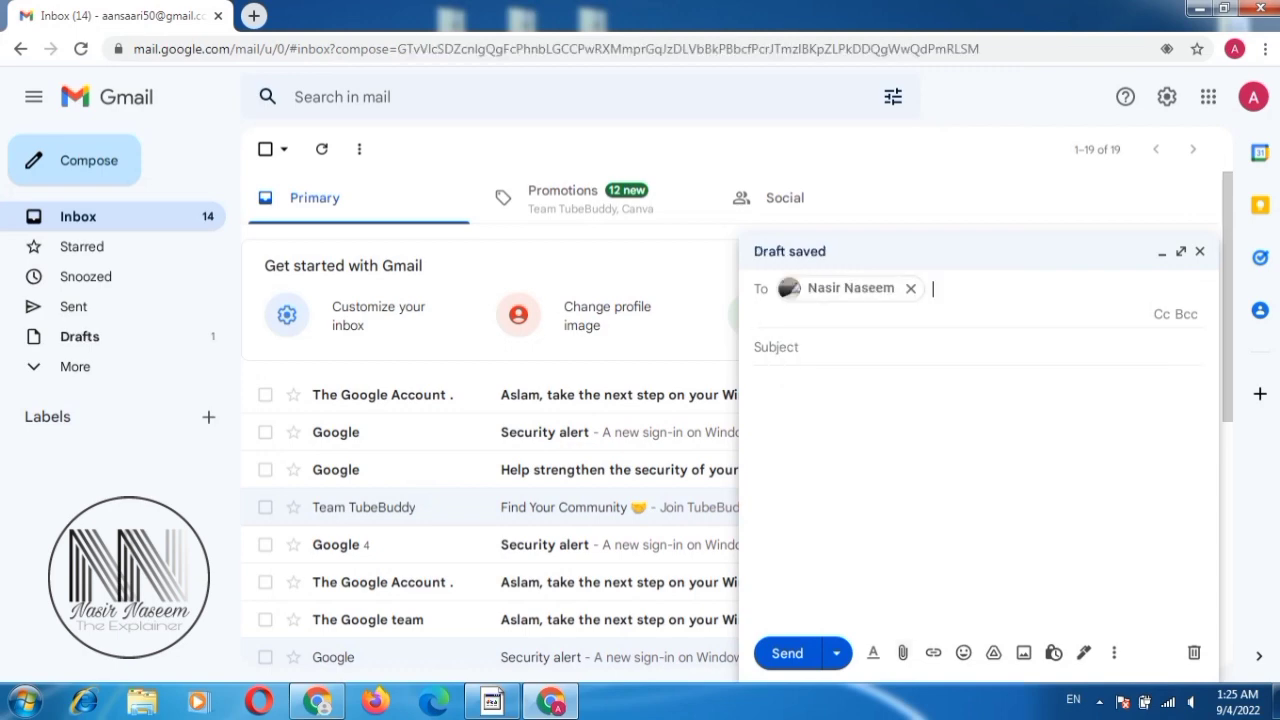
{"action": "left_click", "coordinate": [902, 652]}
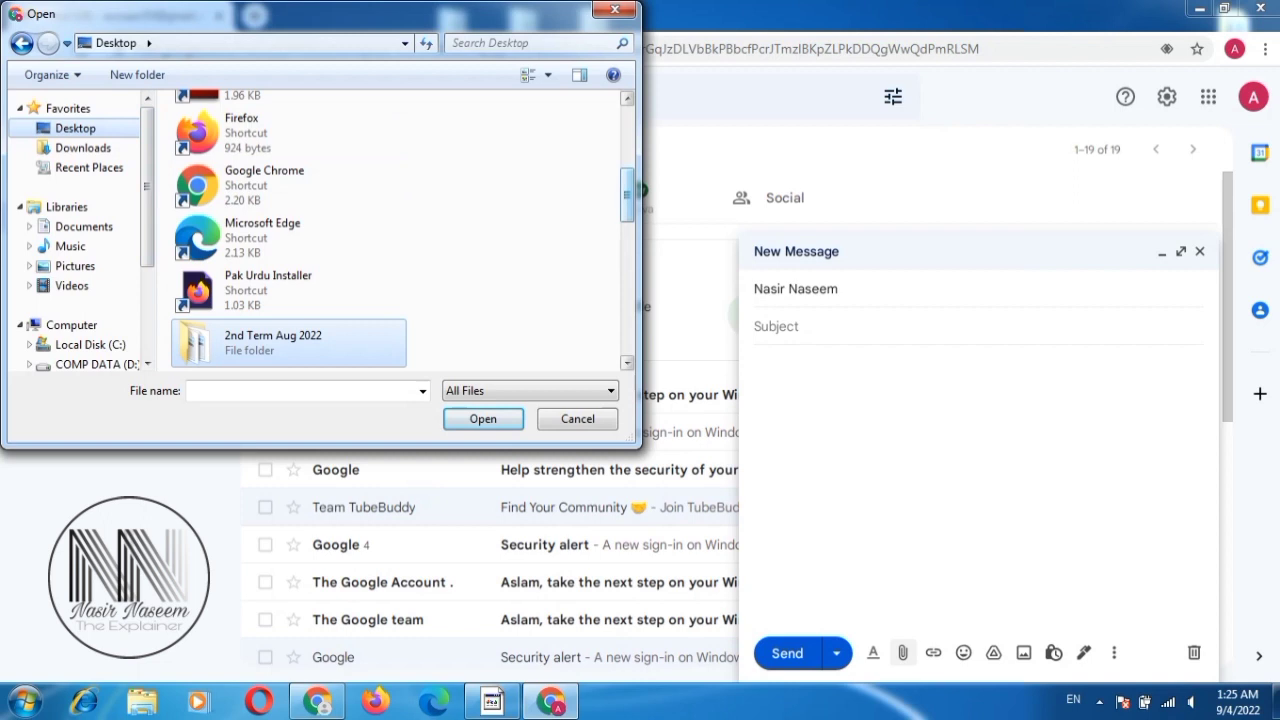
- Select the 2nd Term Aug 2022, Corel Files and Inpage files zips and attach them
{"action": "scroll", "scroll_direction": "down", "scroll_amount": 3}
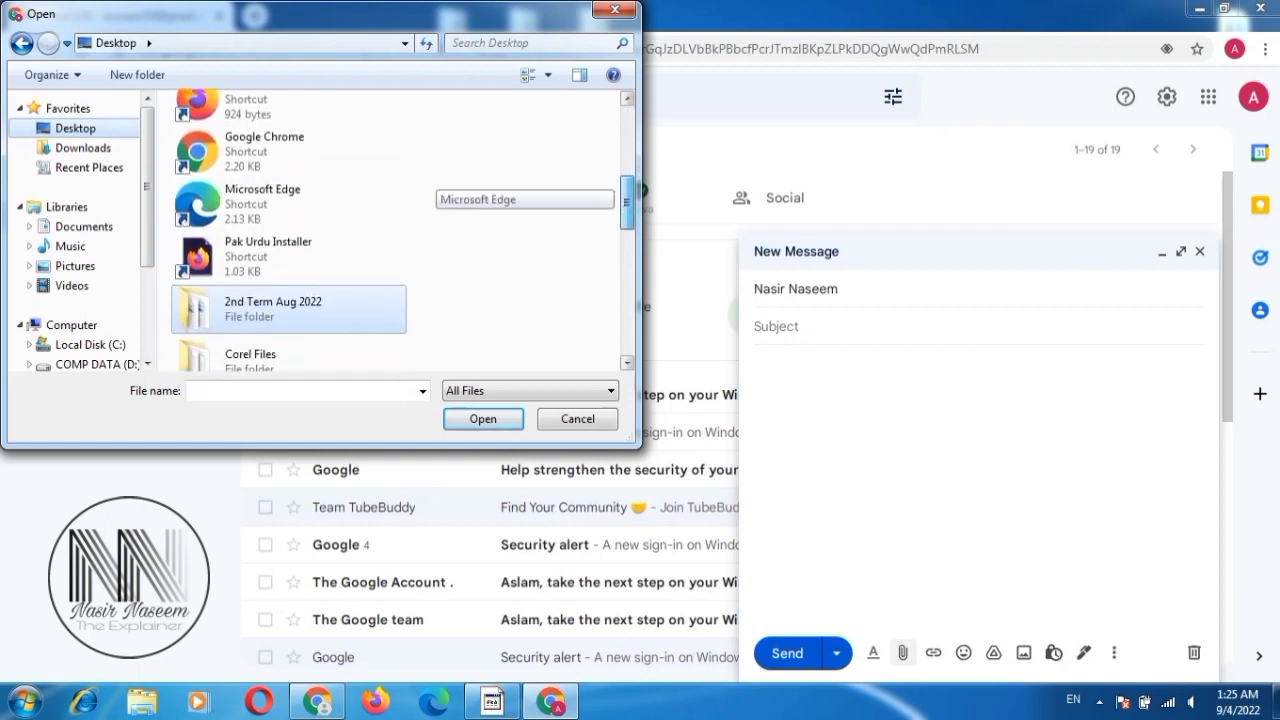
{"action": "scroll", "scroll_direction": "down", "scroll_amount": 3}
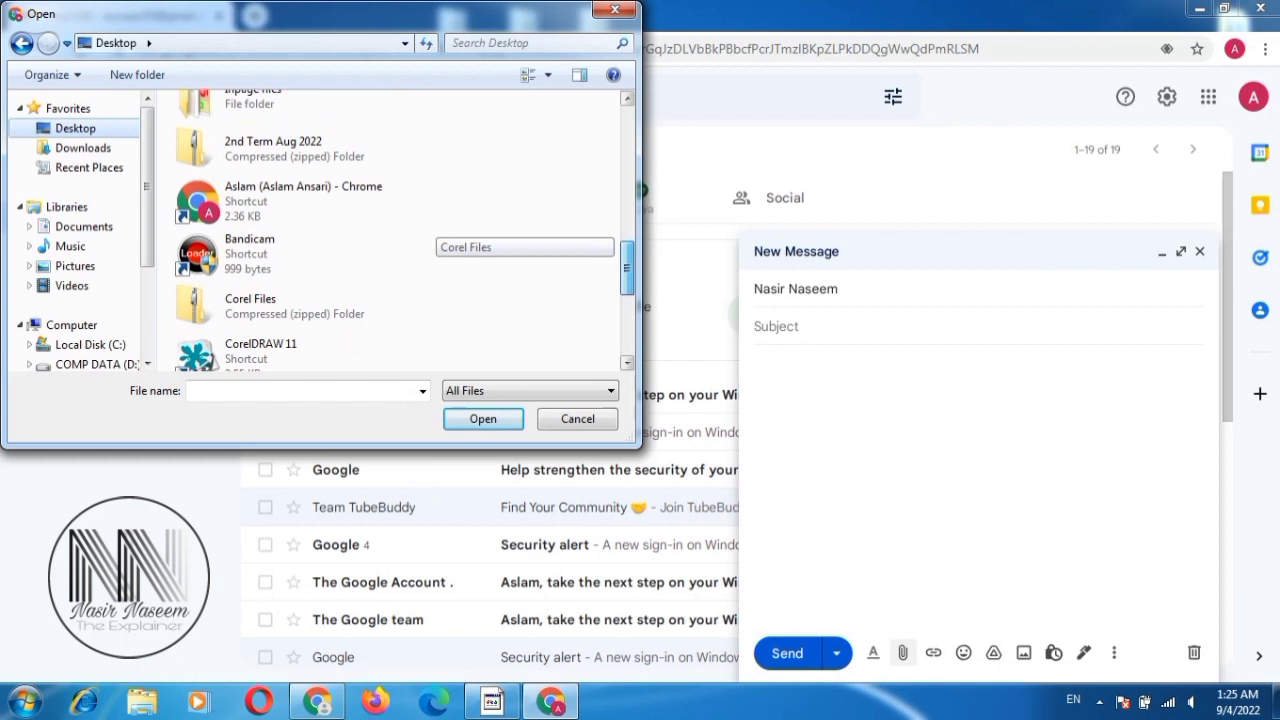
{"action": "left_click", "coordinate": [288, 148]}
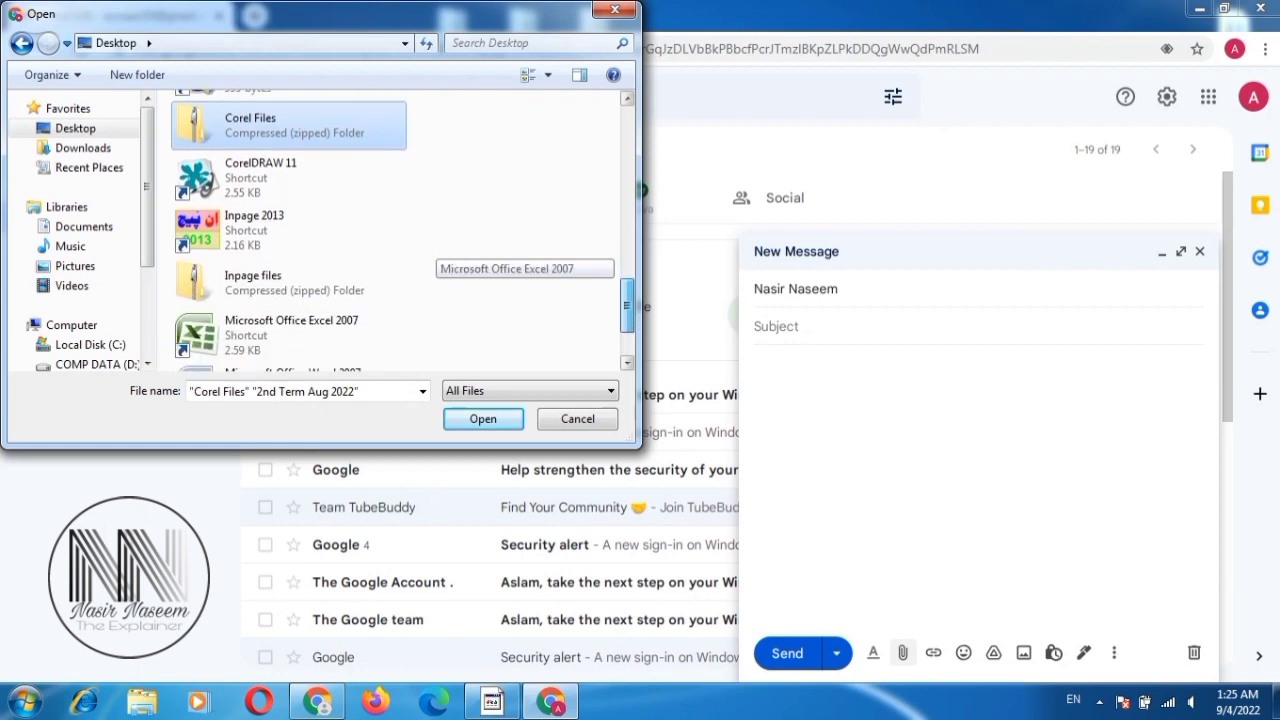
{"action": "left_click", "coordinate": [253, 282]}
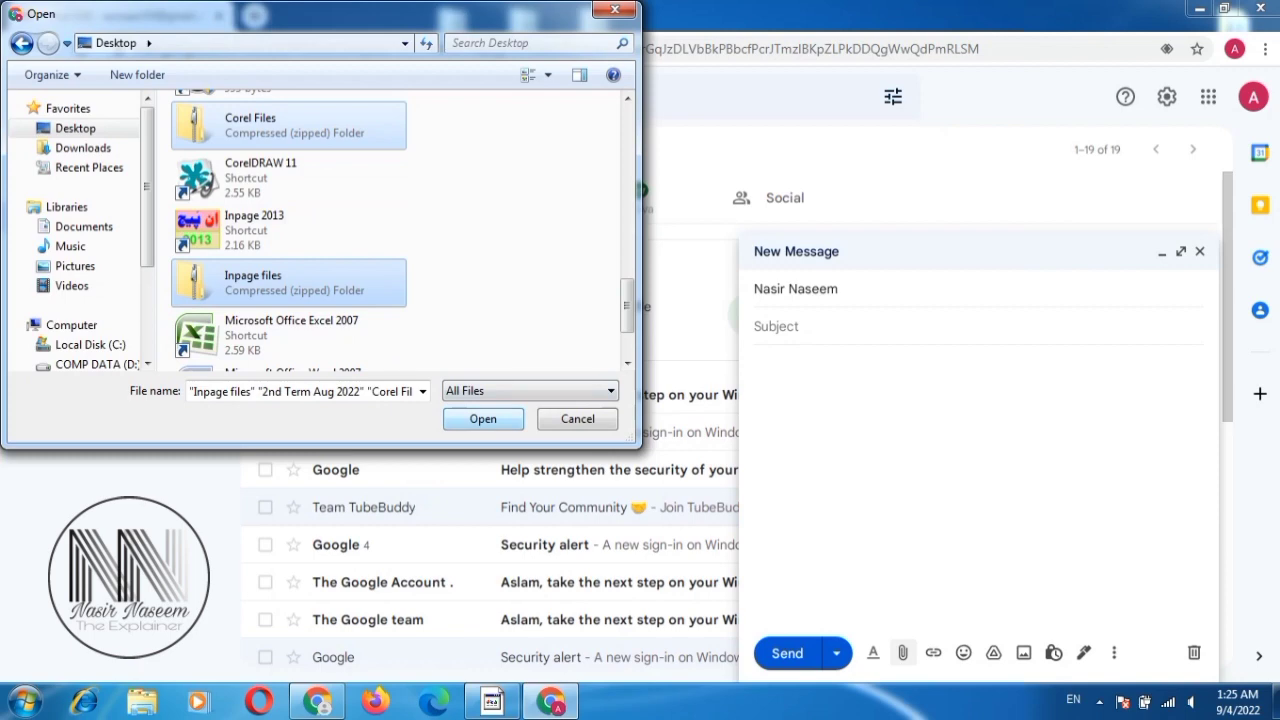
{"action": "left_click", "coordinate": [483, 419]}
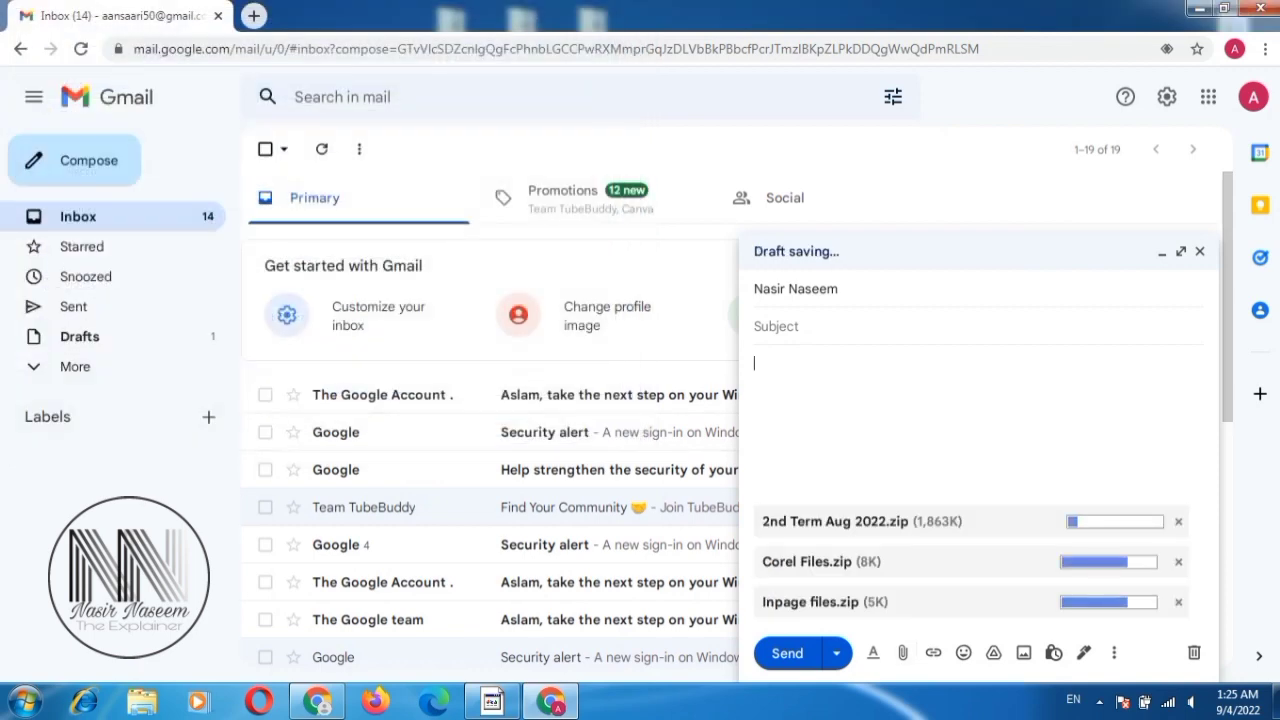